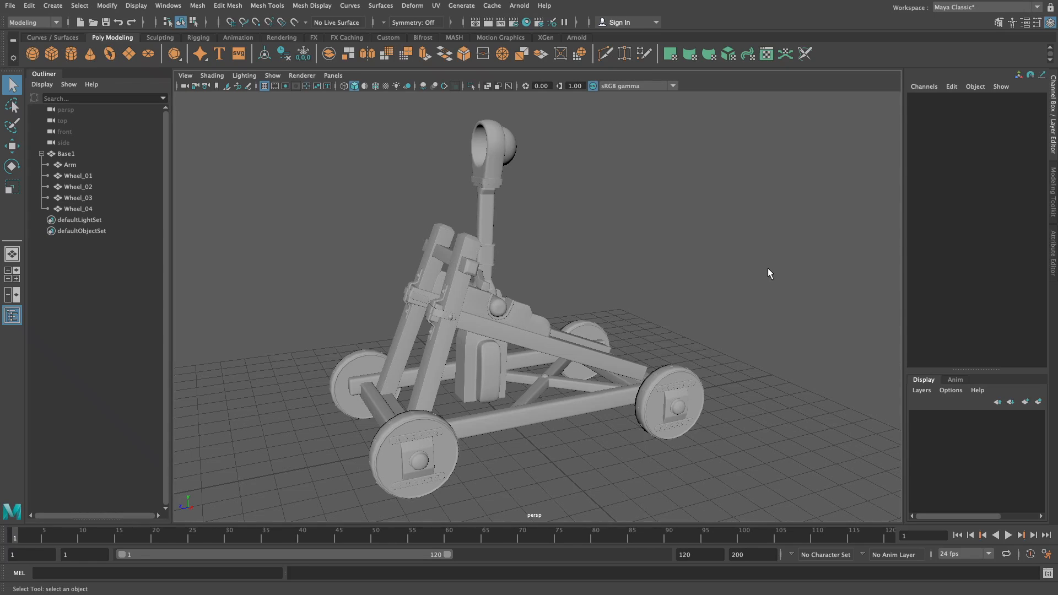
mouse_move(737, 284)
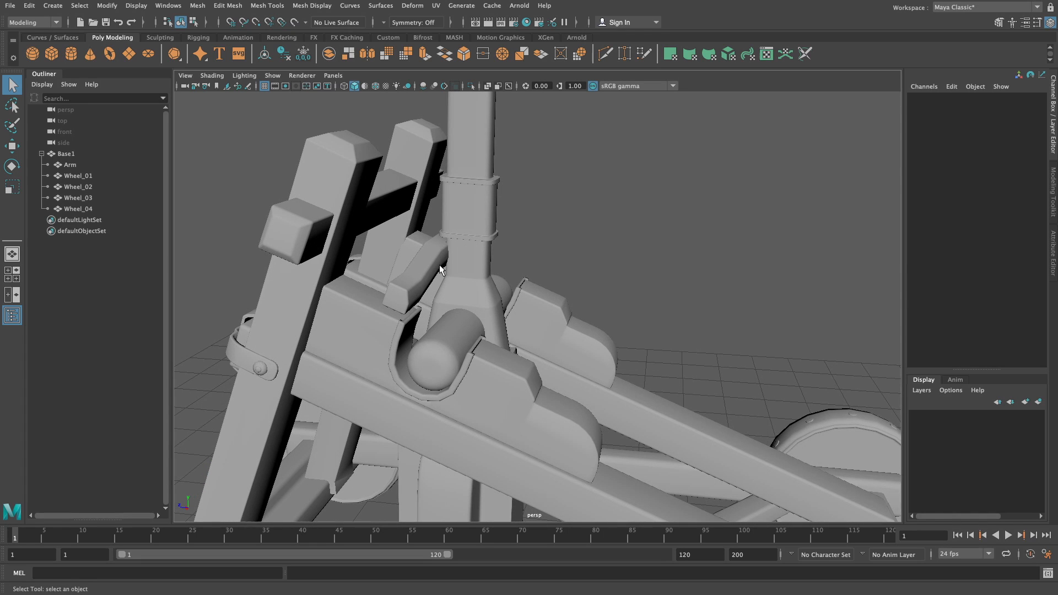
Test the catapult arm's rotation by swinging it through its range.
left_click_drag(439, 270, 482, 234)
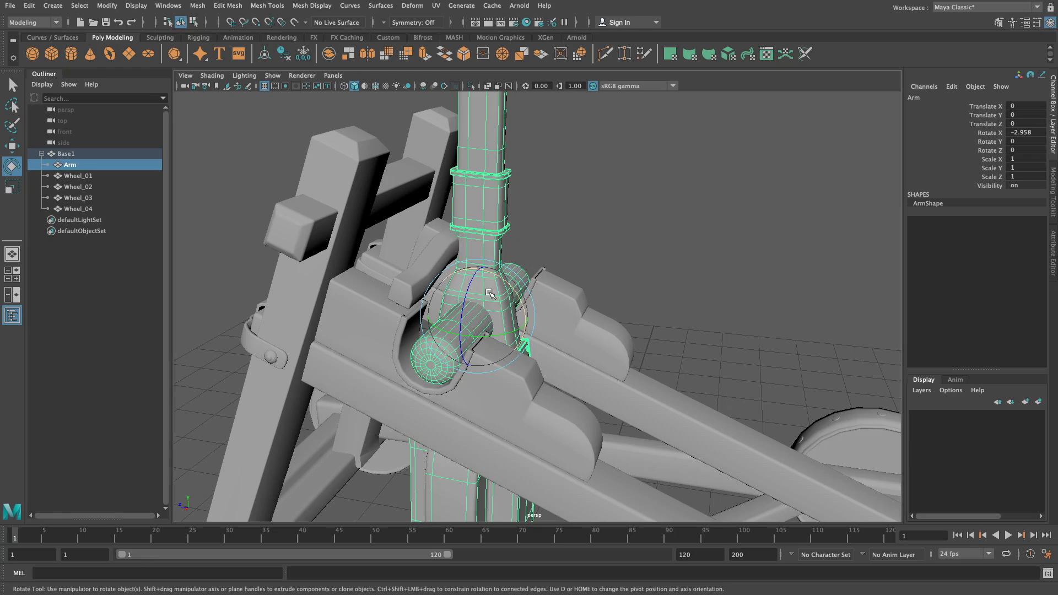
left_click_drag(491, 293, 464, 270)
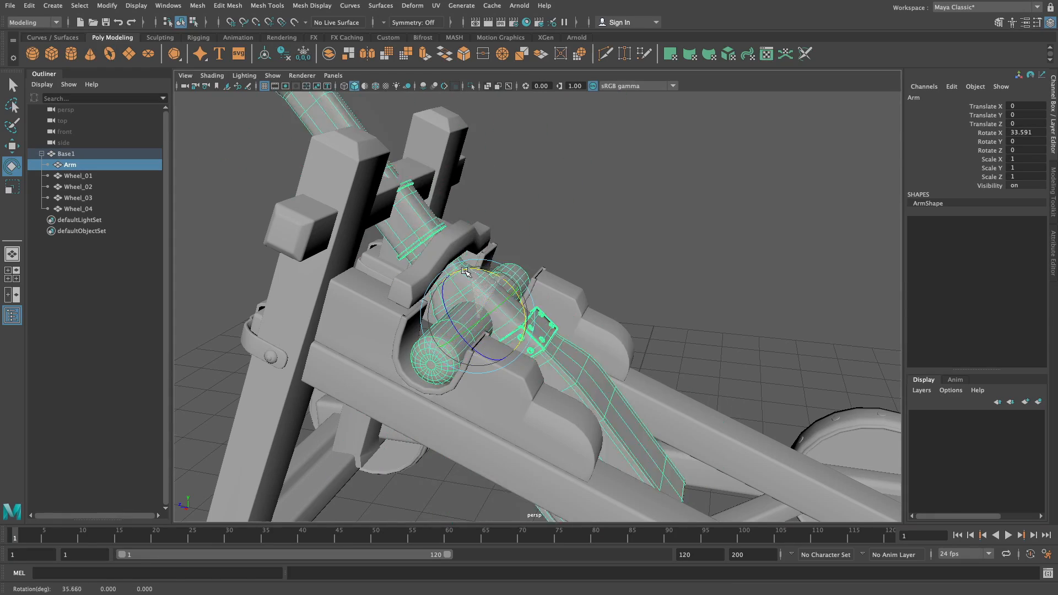
left_click_drag(465, 270, 445, 224)
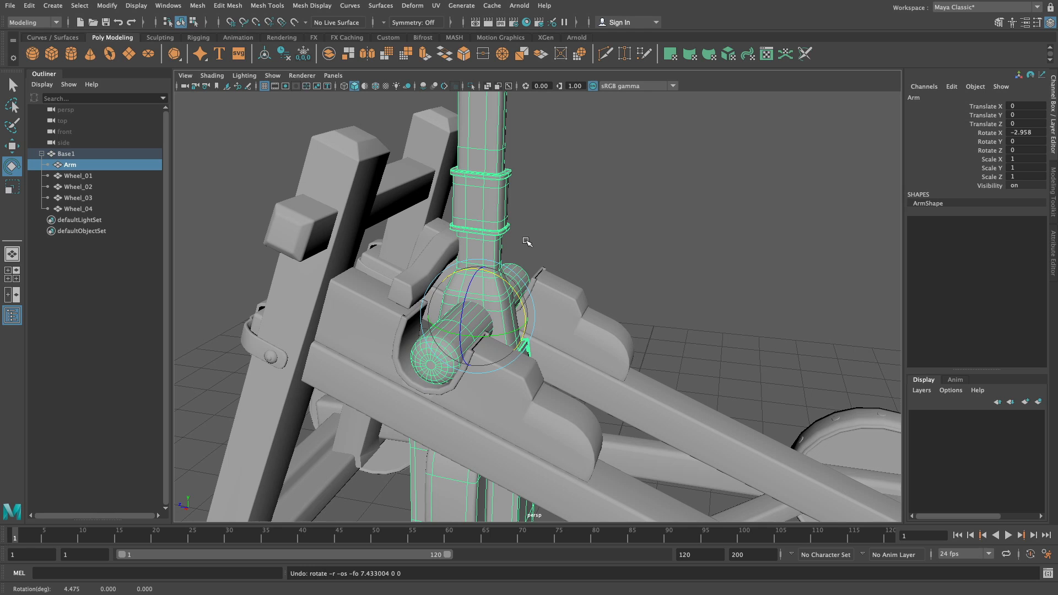
mouse_move(598, 235)
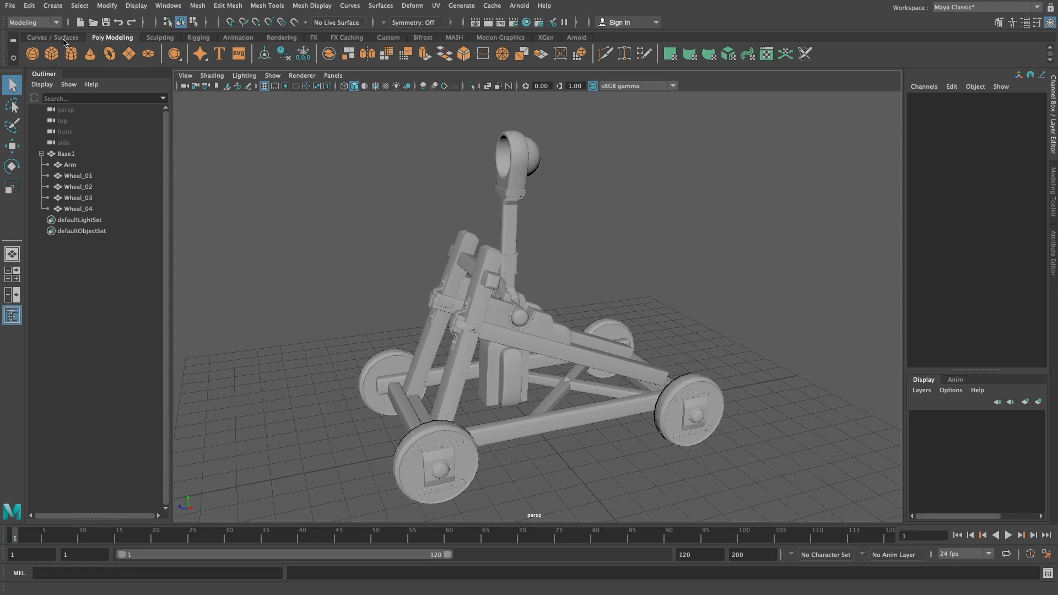
Create a NURBS circle and scale it to about 9 so it encircles the catapult's base.
left_click(57, 36)
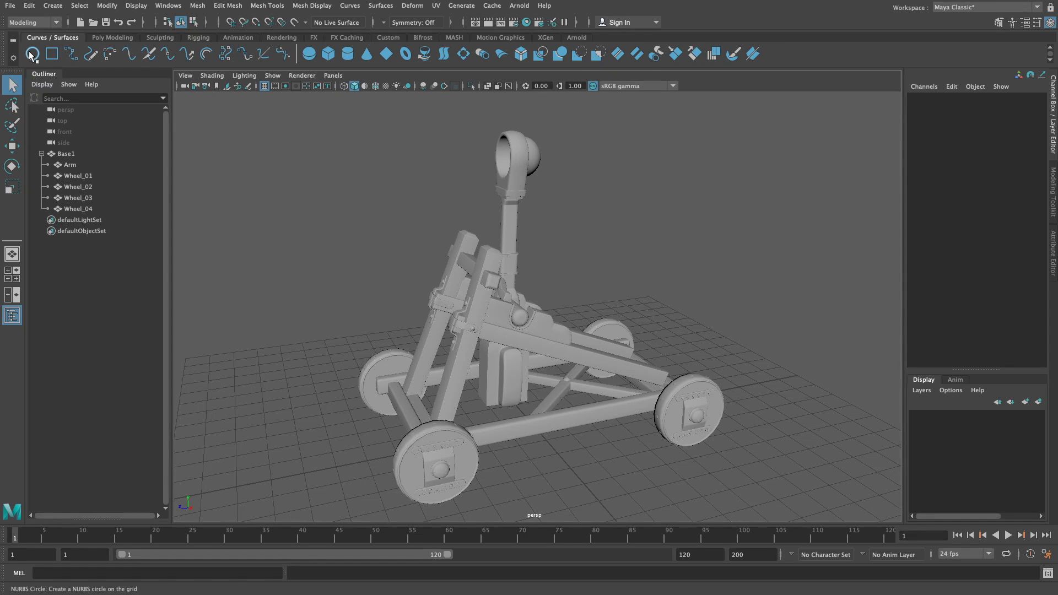
left_click(32, 52)
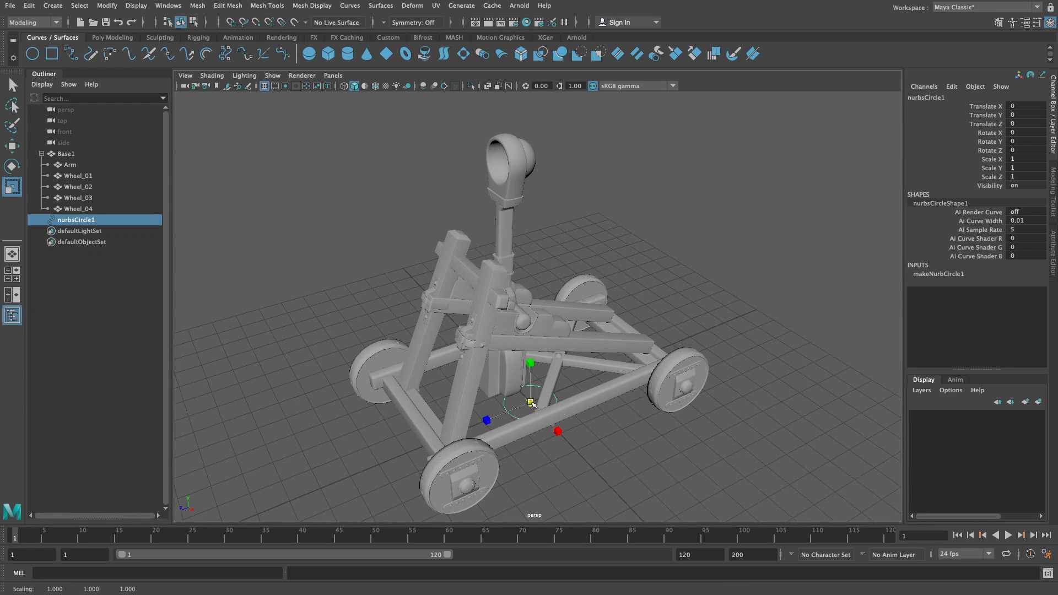
left_click_drag(533, 403, 658, 370)
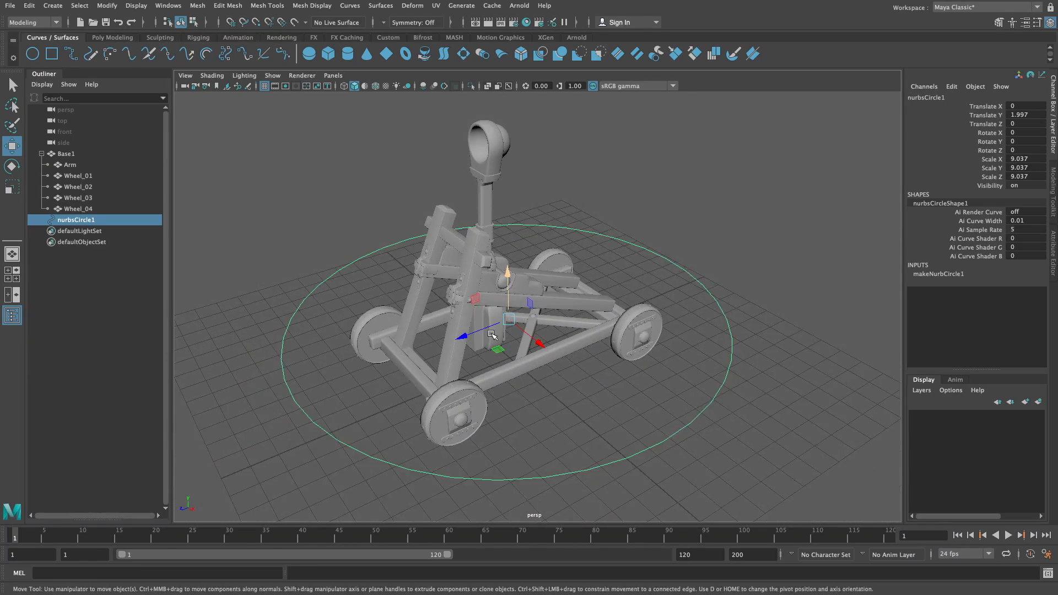
left_click(11, 85)
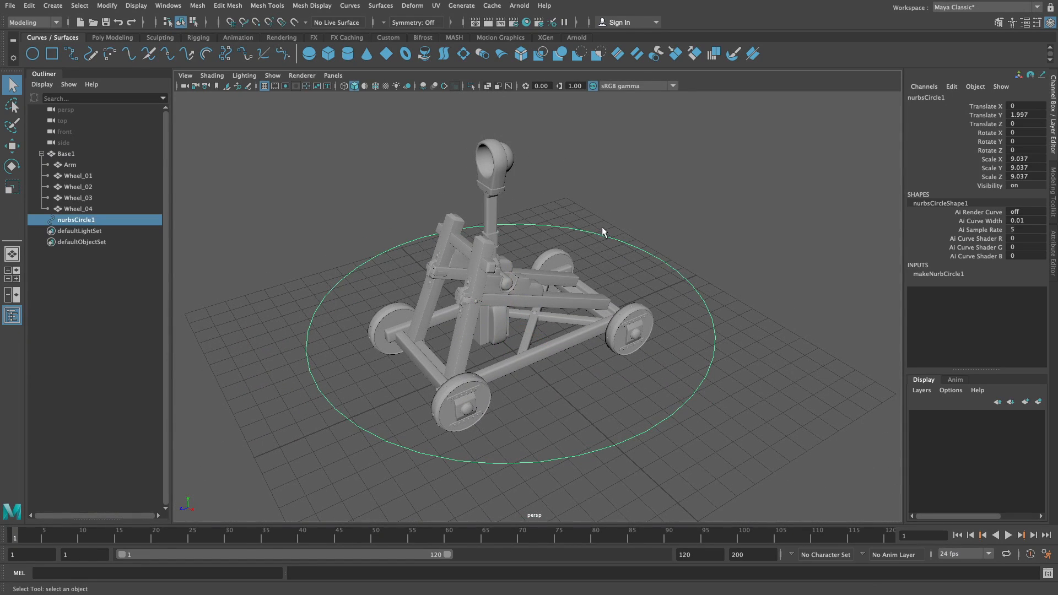
mouse_move(216, 78)
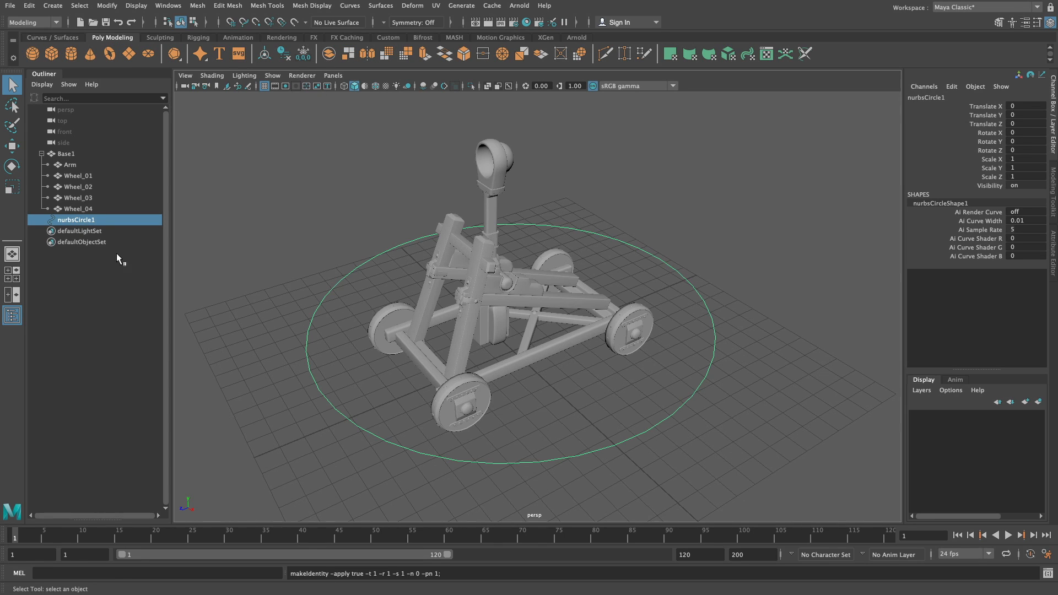
Rename nurbsCircle1 in the Outliner to Master_CNTRL.
double_click(76, 220)
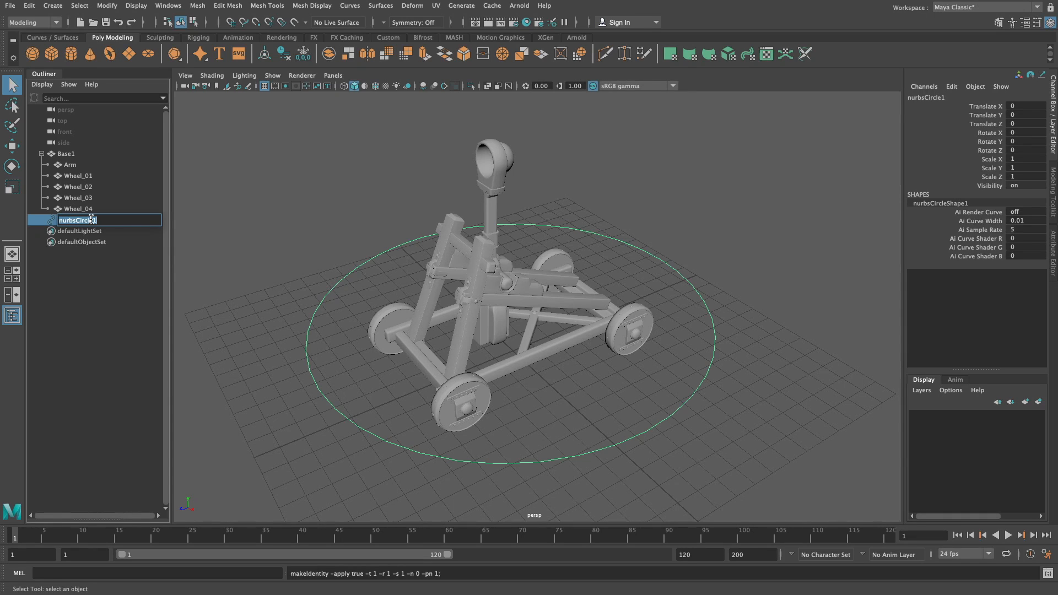
type("Master")
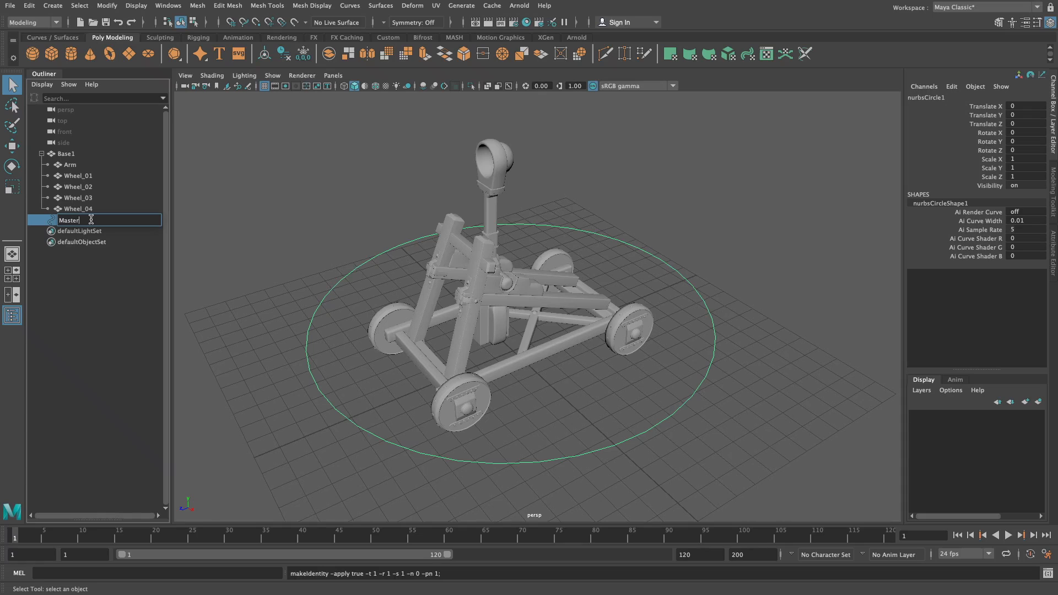
type("_")
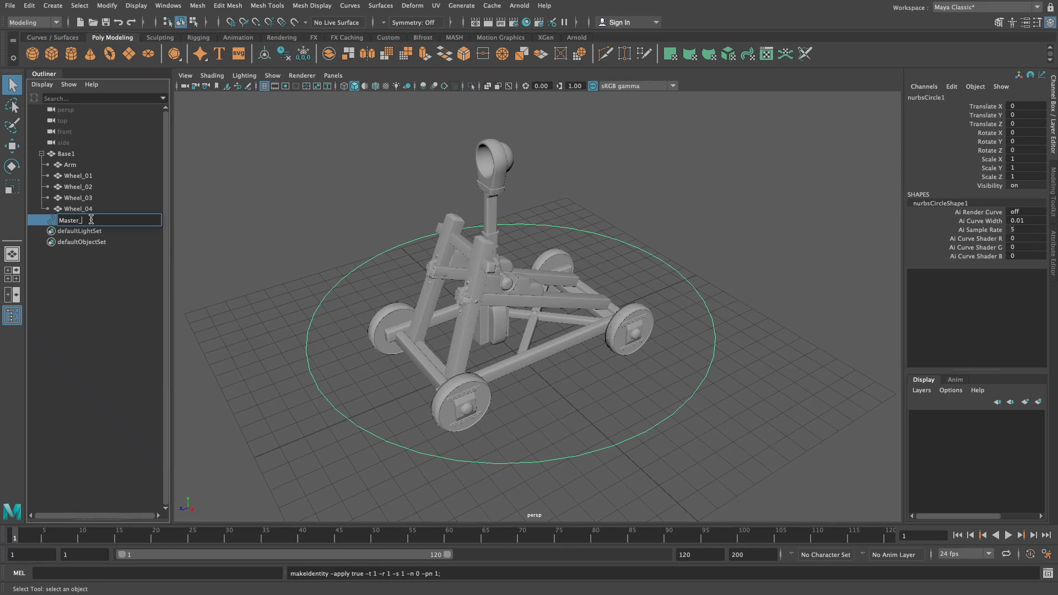
type("CNTROL")
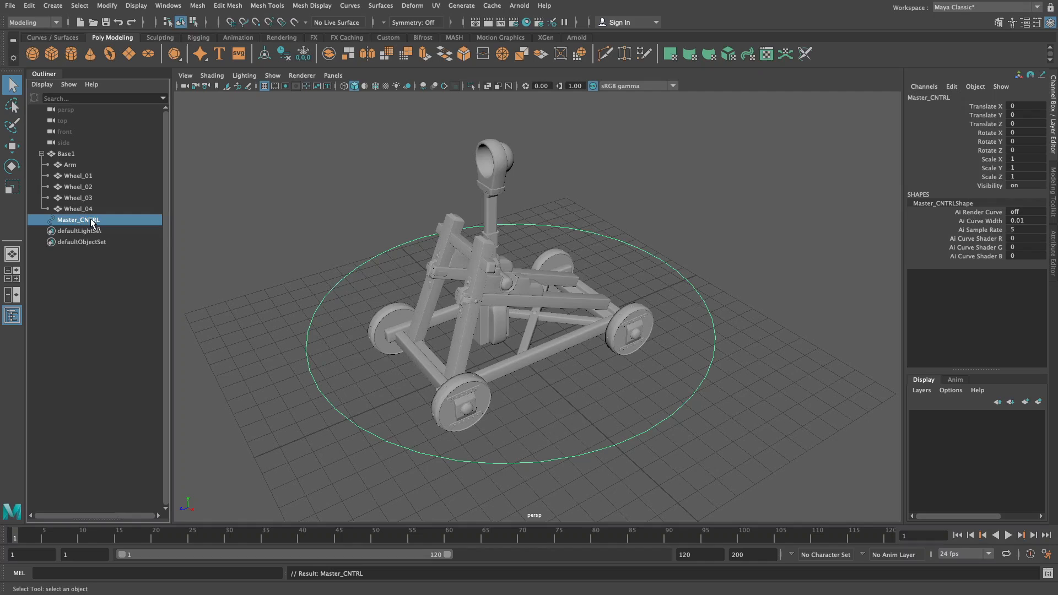
mouse_move(77, 223)
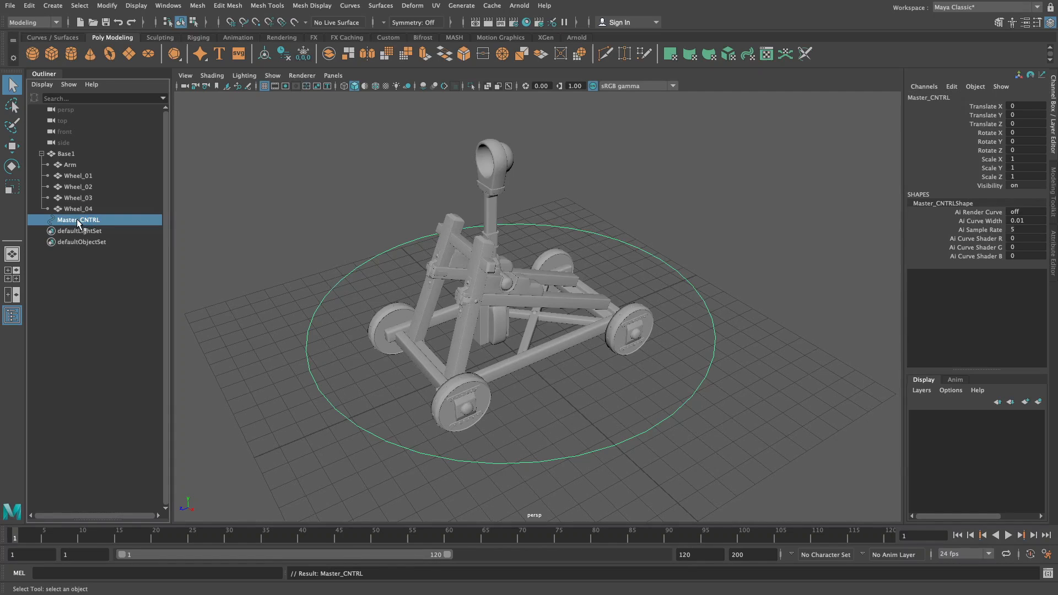
Parent Base1 under Master_CNTRL, then test-rotate the whole catapult and reset it.
left_click(41, 153)
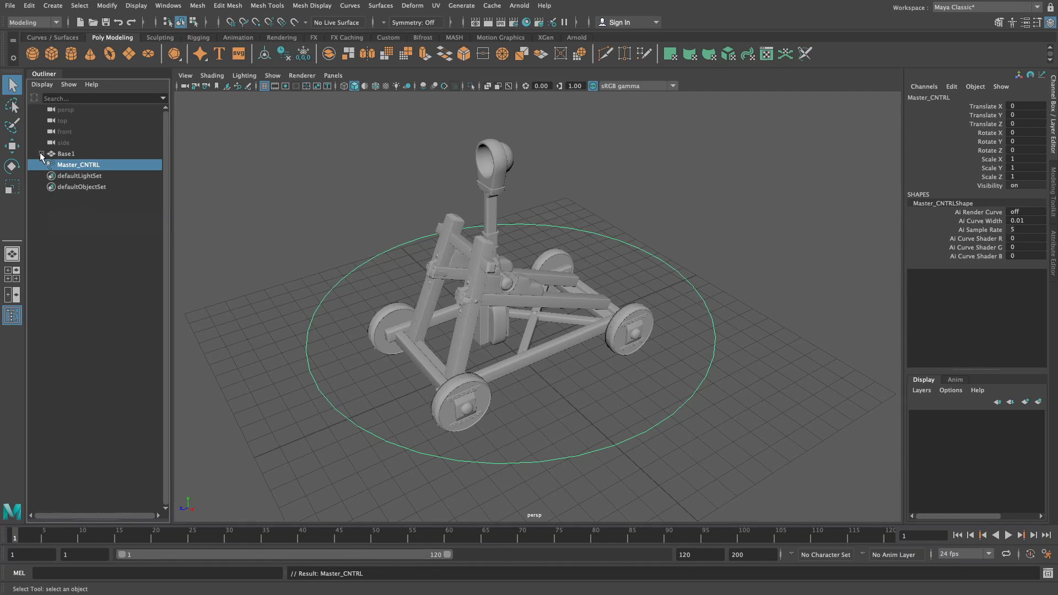
left_click(66, 154)
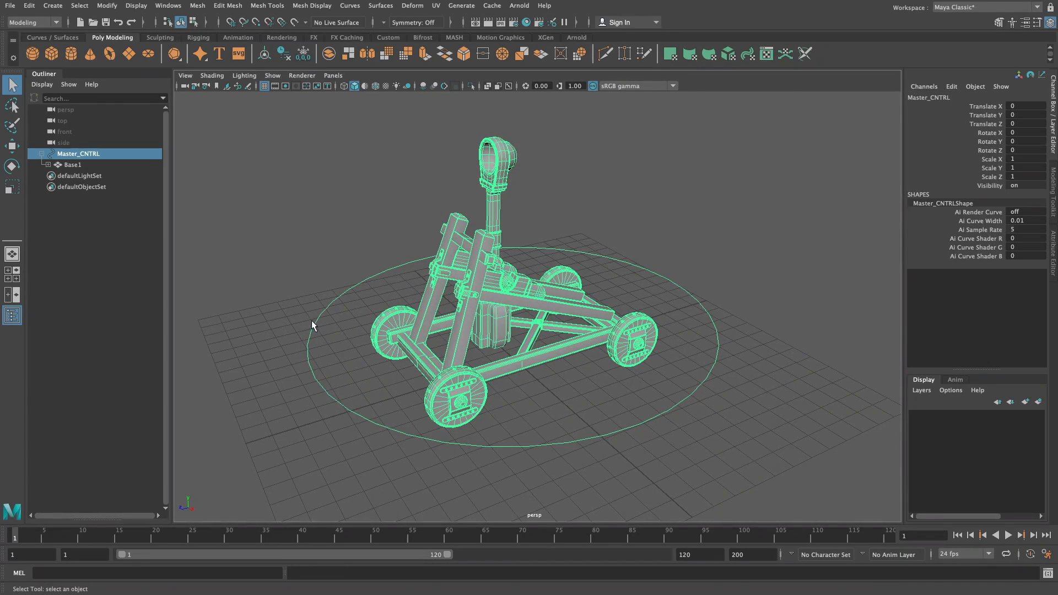
left_click_drag(331, 324, 418, 337)
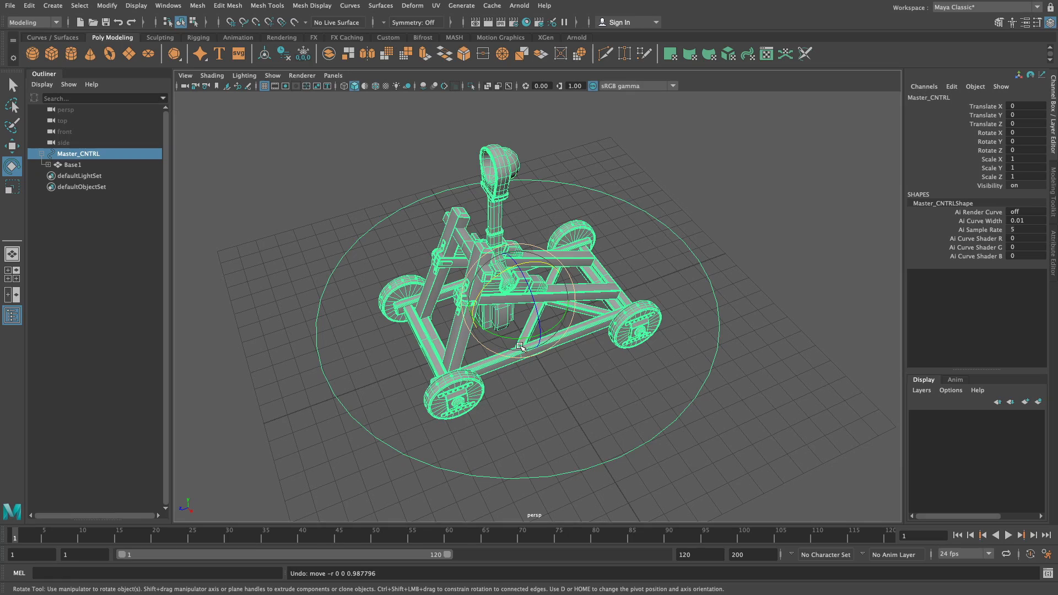
left_click_drag(523, 344, 658, 287)
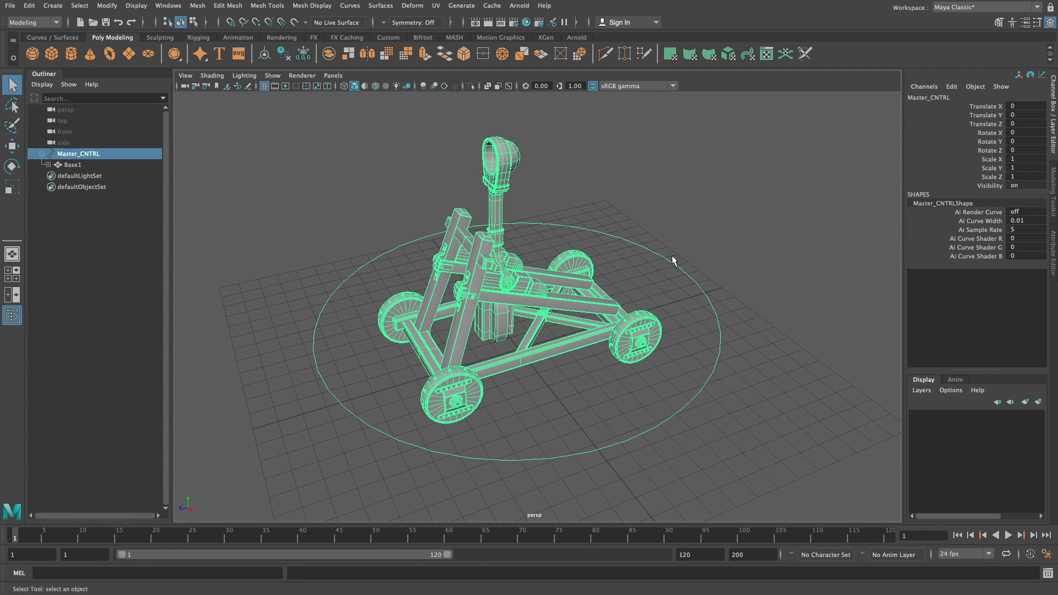
mouse_move(654, 278)
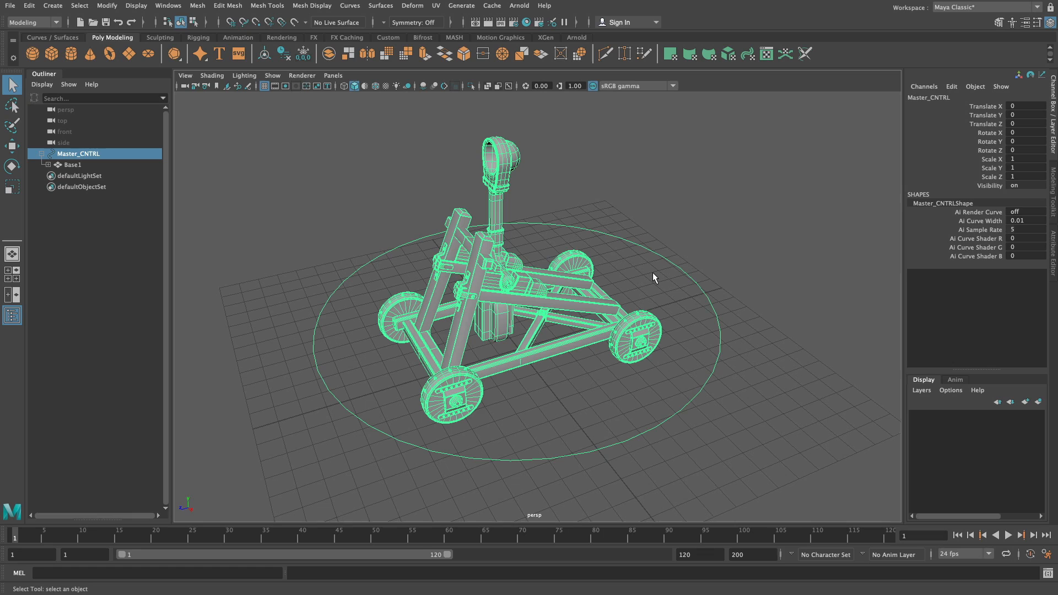
mouse_move(668, 233)
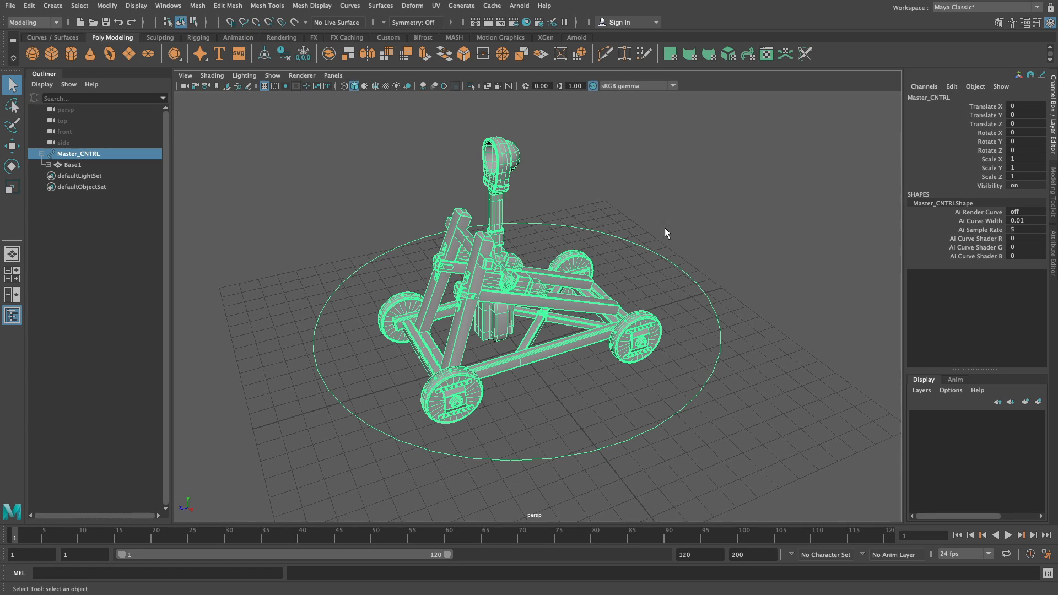
mouse_move(109, 6)
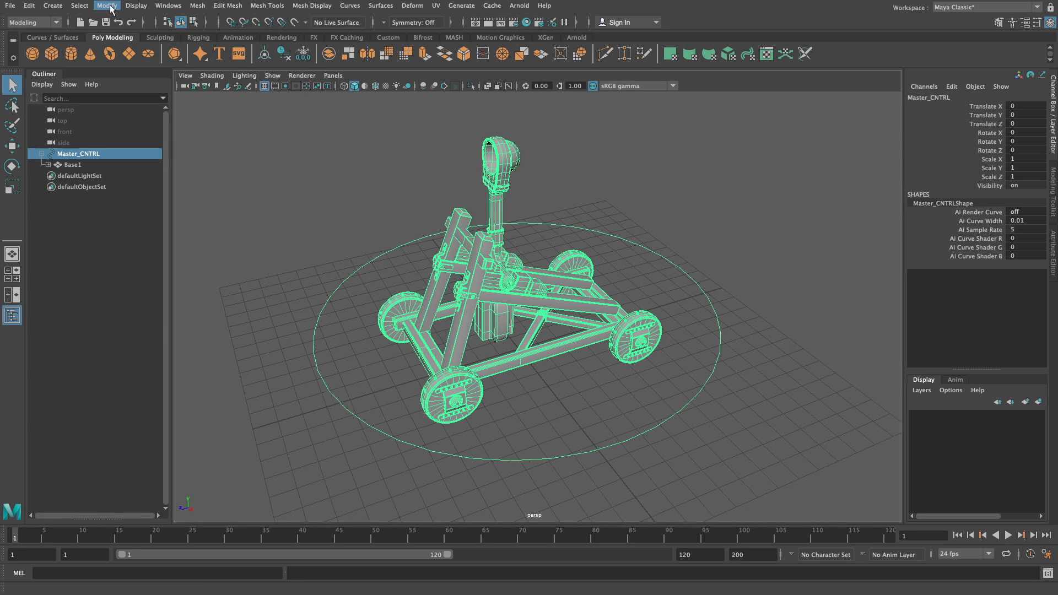
Bring up the Add Attribute window for Master_CNTRL from the Modify menu.
left_click(105, 6)
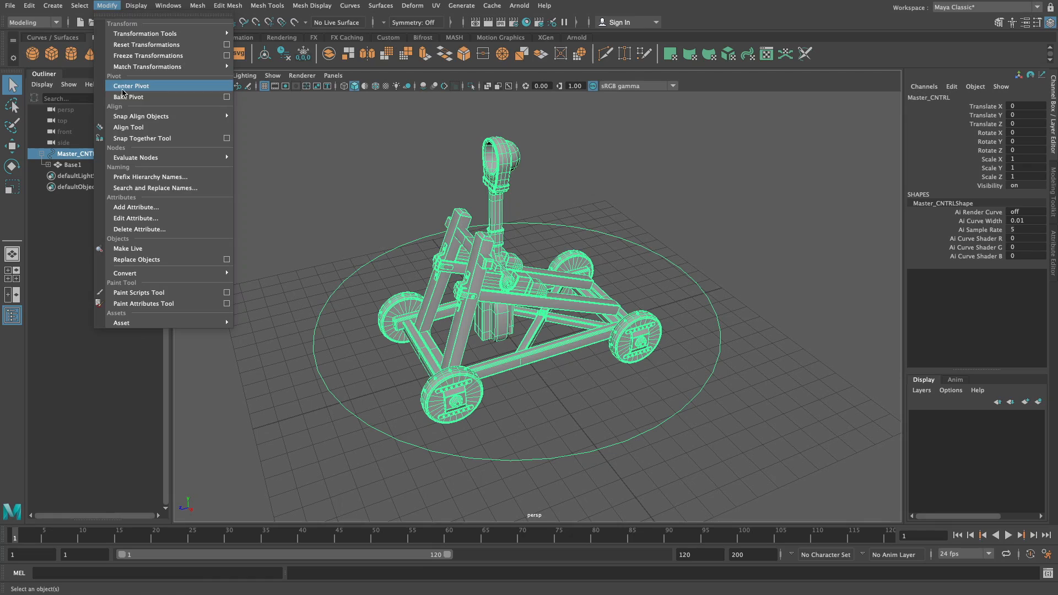
mouse_move(152, 210)
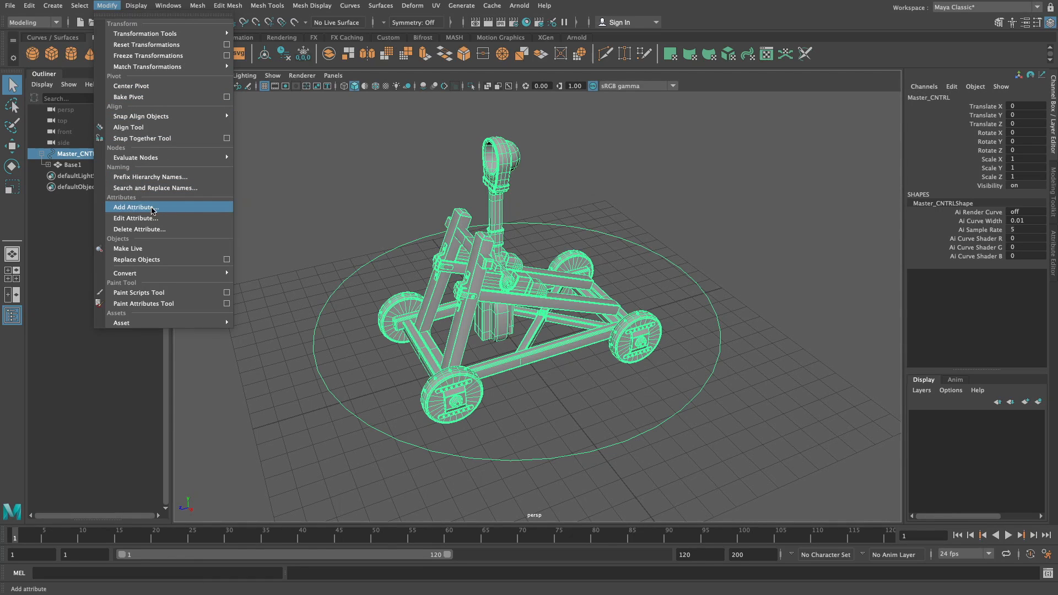
mouse_move(165, 217)
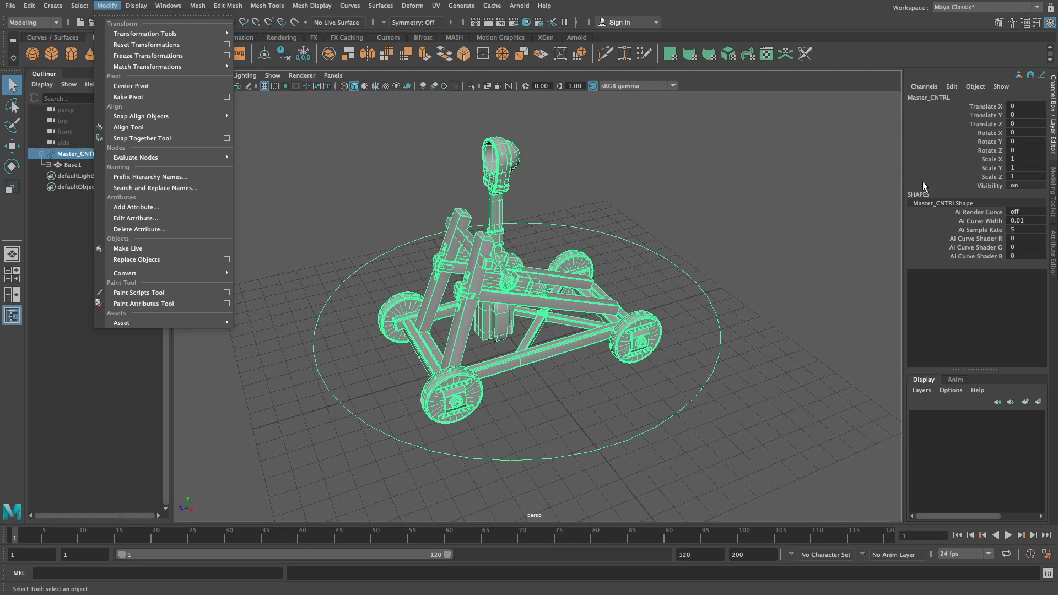
mouse_move(1001, 109)
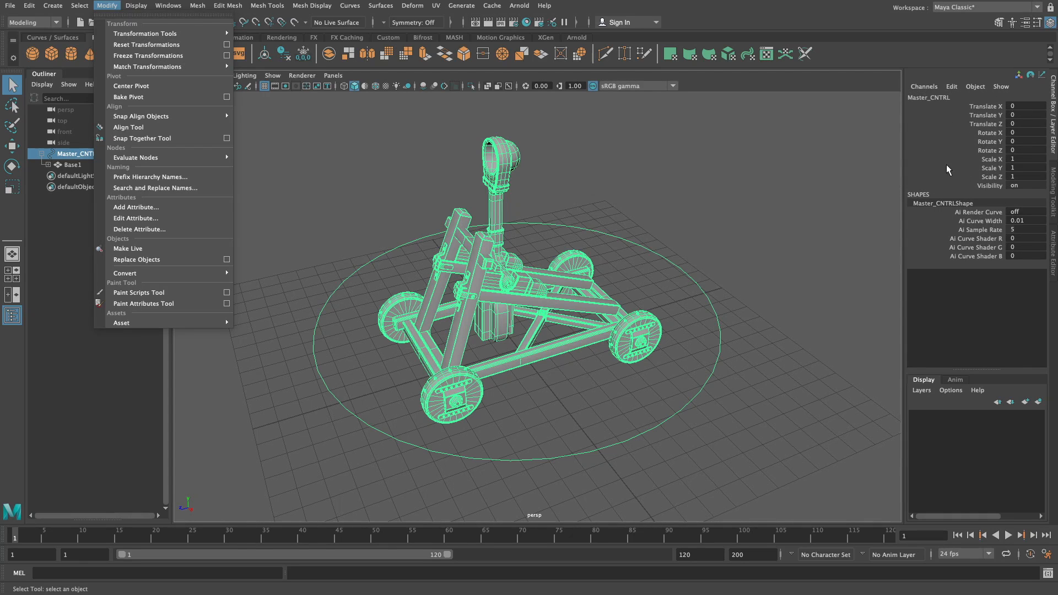
mouse_move(215, 215)
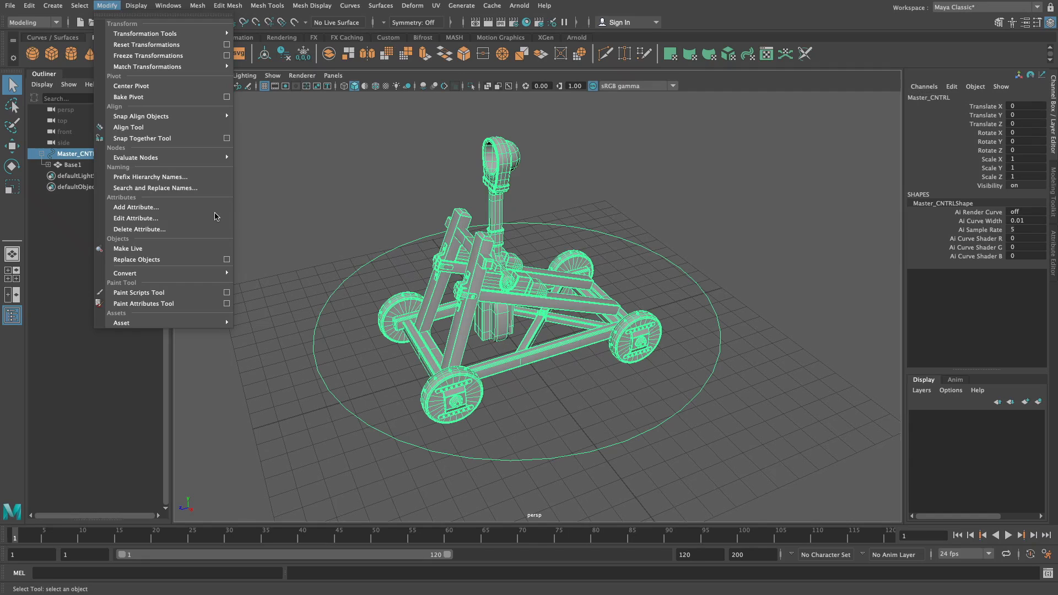
left_click(136, 207)
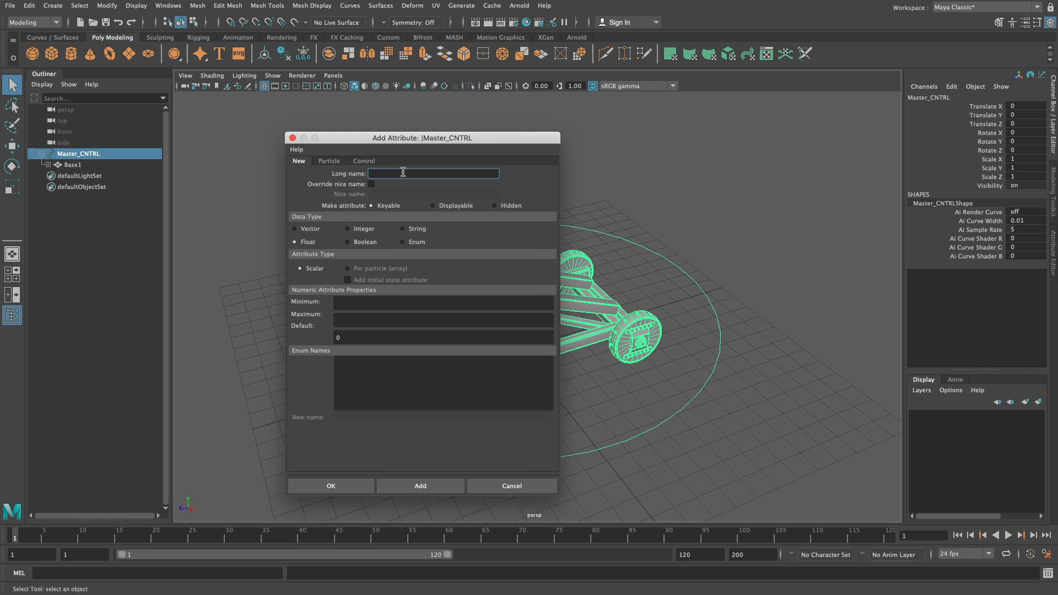
Add an integer Arm_Swing attribute with minimum 0, maximum 100 and default 0.
type("Arm_Swing")
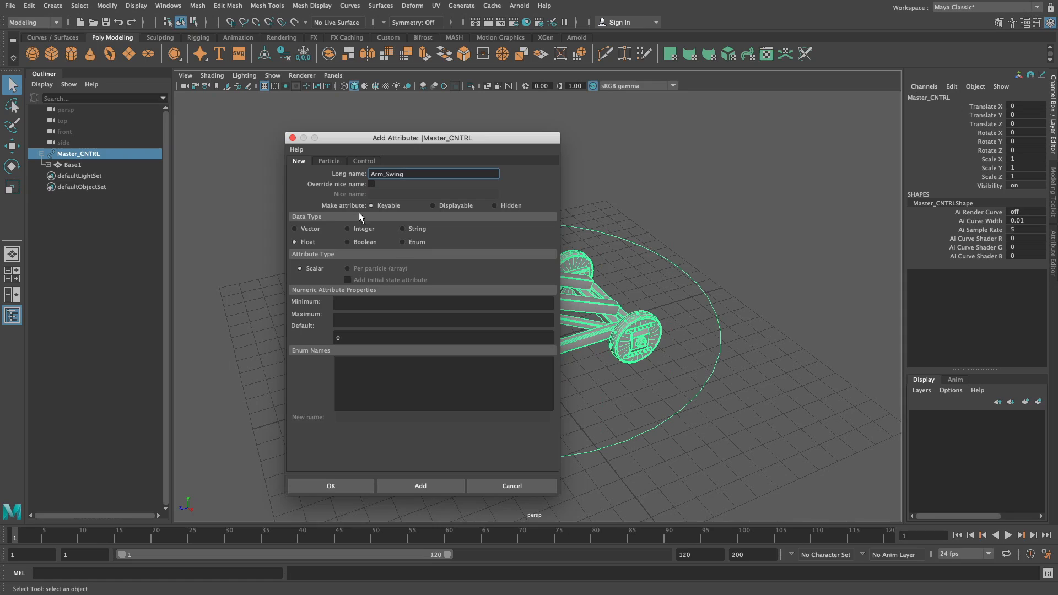
mouse_move(460, 240)
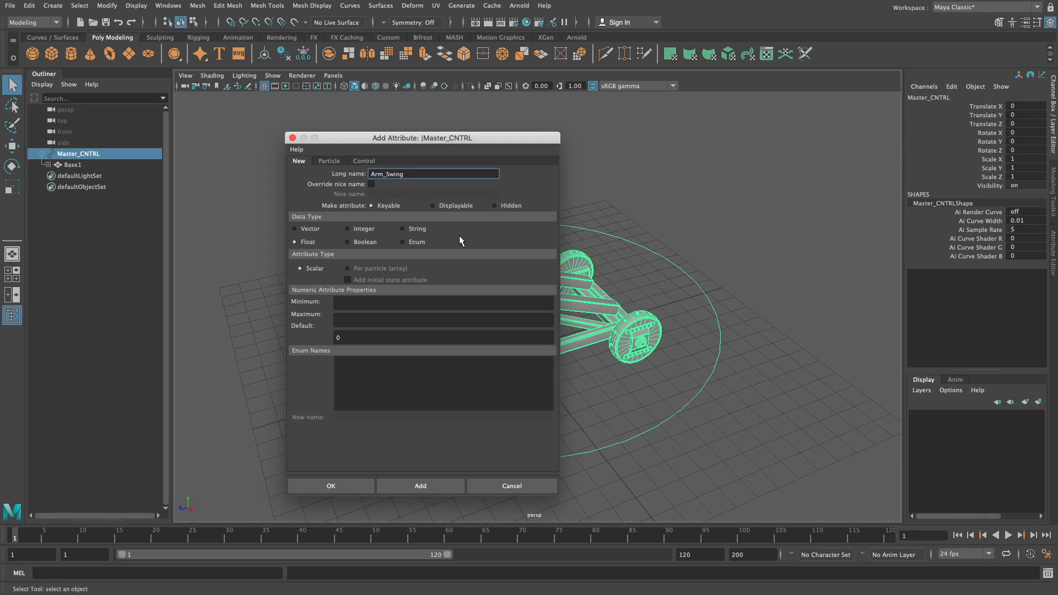
mouse_move(359, 258)
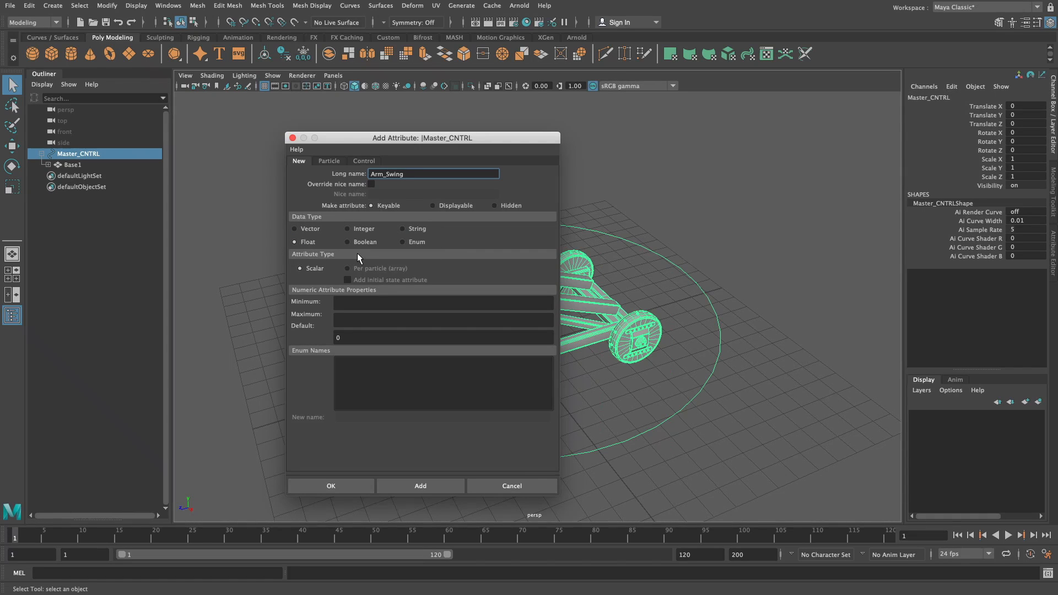
mouse_move(316, 248)
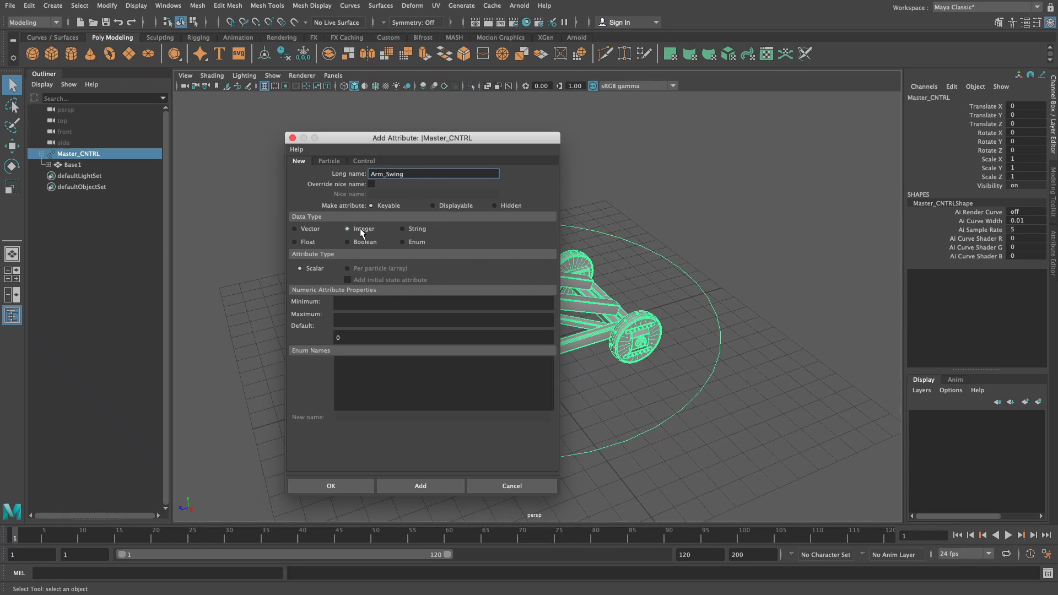
mouse_move(366, 237)
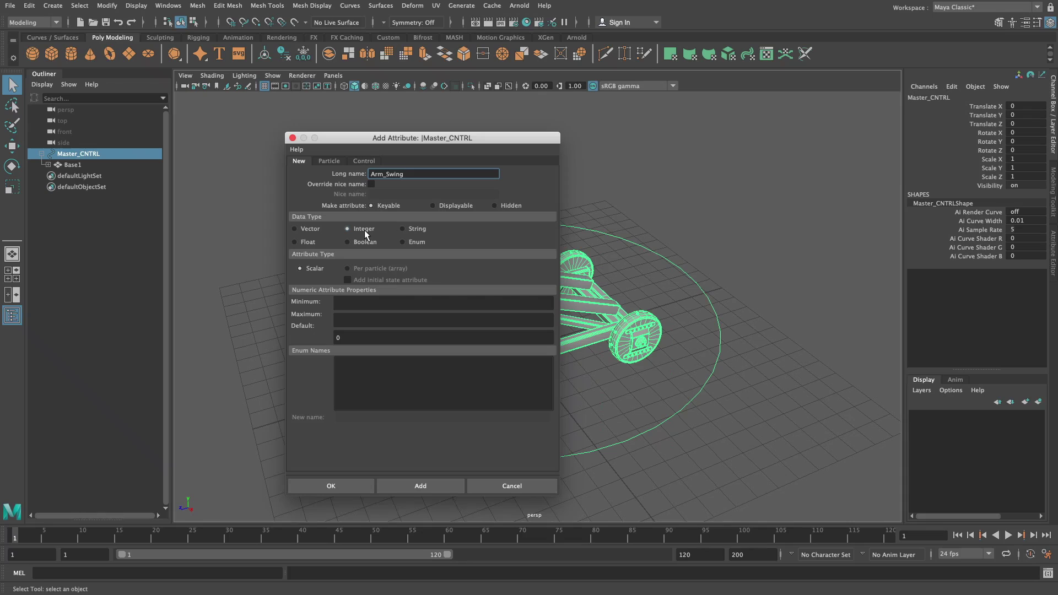
mouse_move(353, 238)
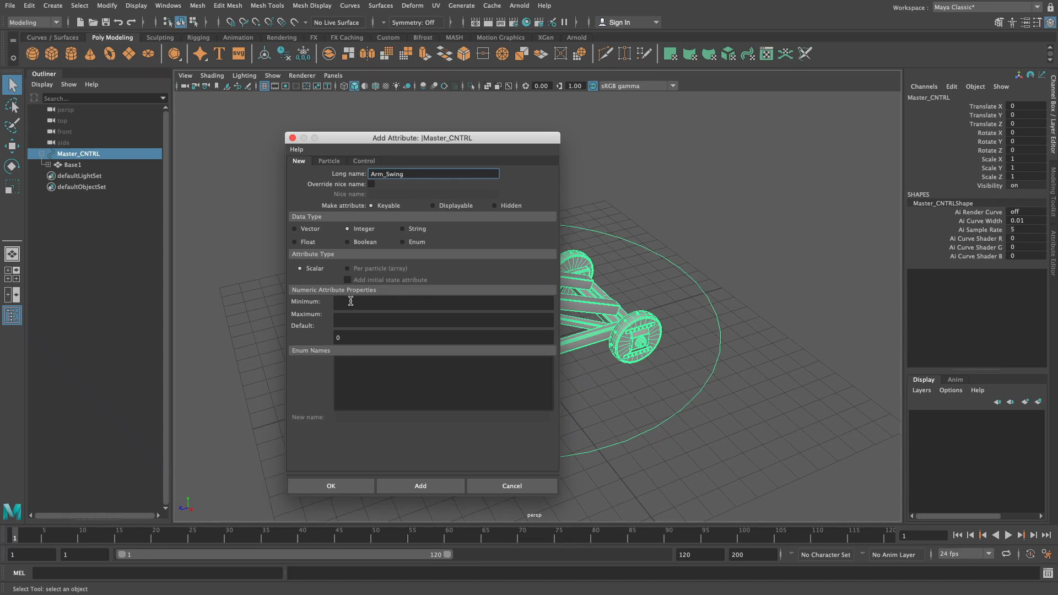
left_click(443, 302)
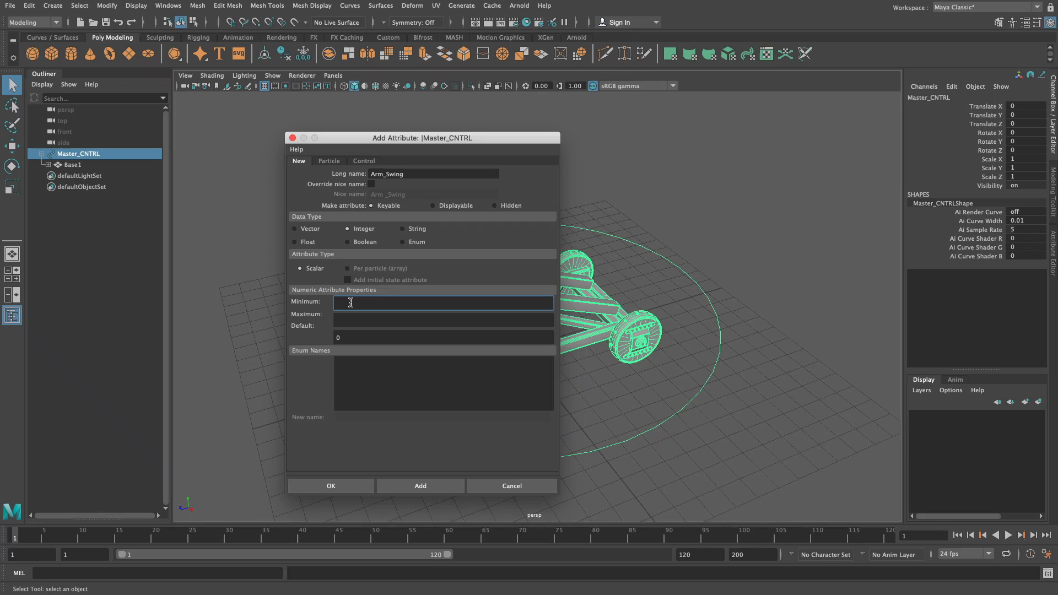
type("0")
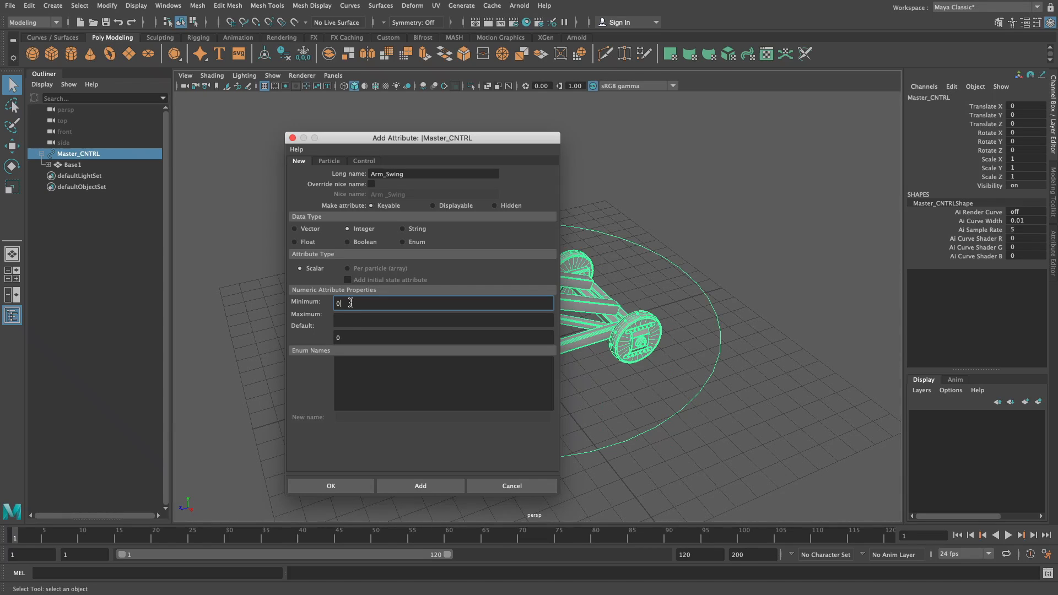
type("100")
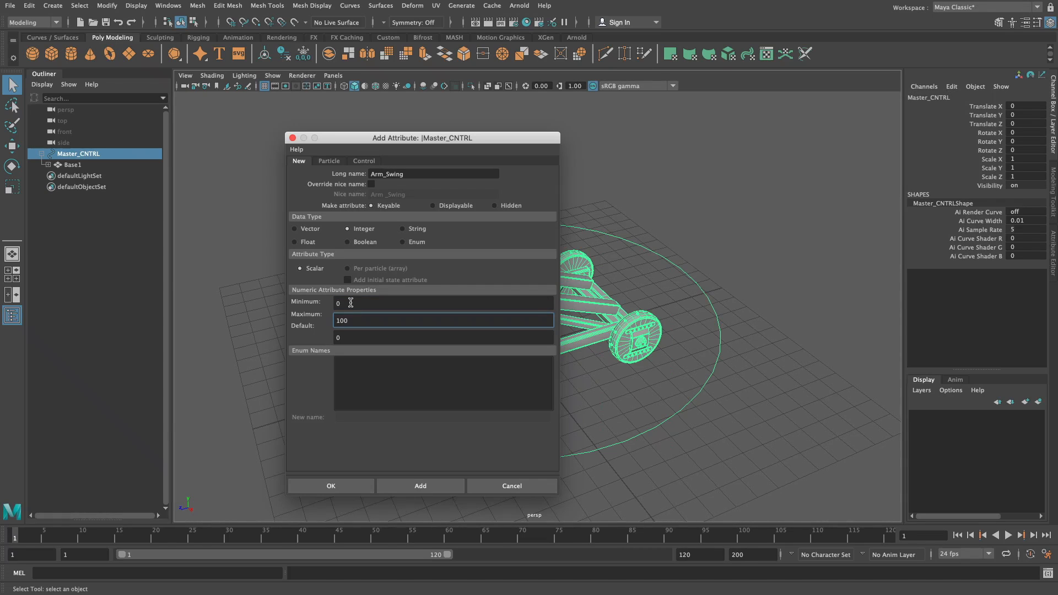
left_click(443, 337)
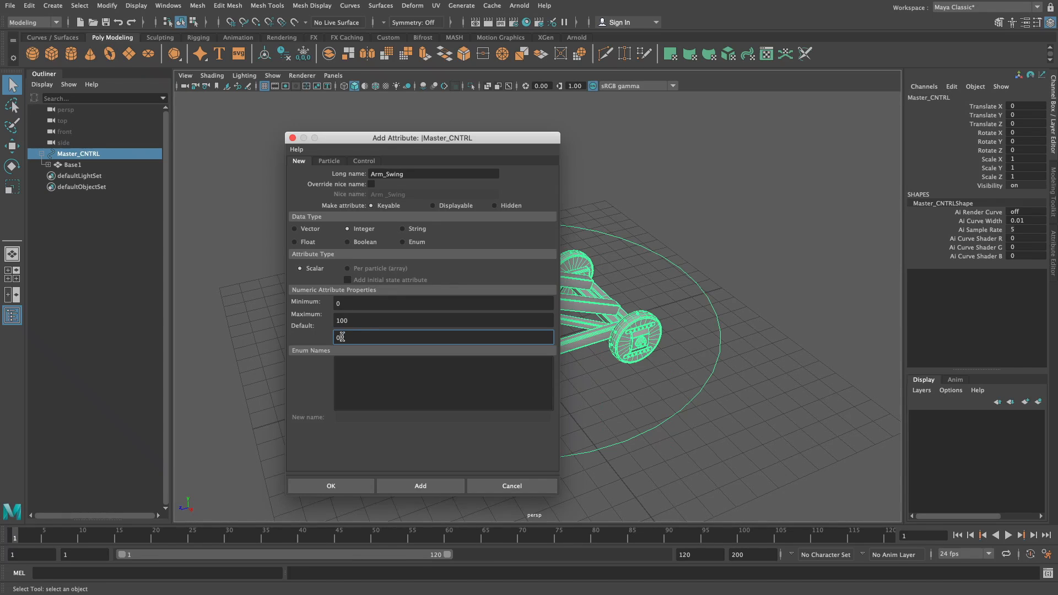
left_click(420, 486)
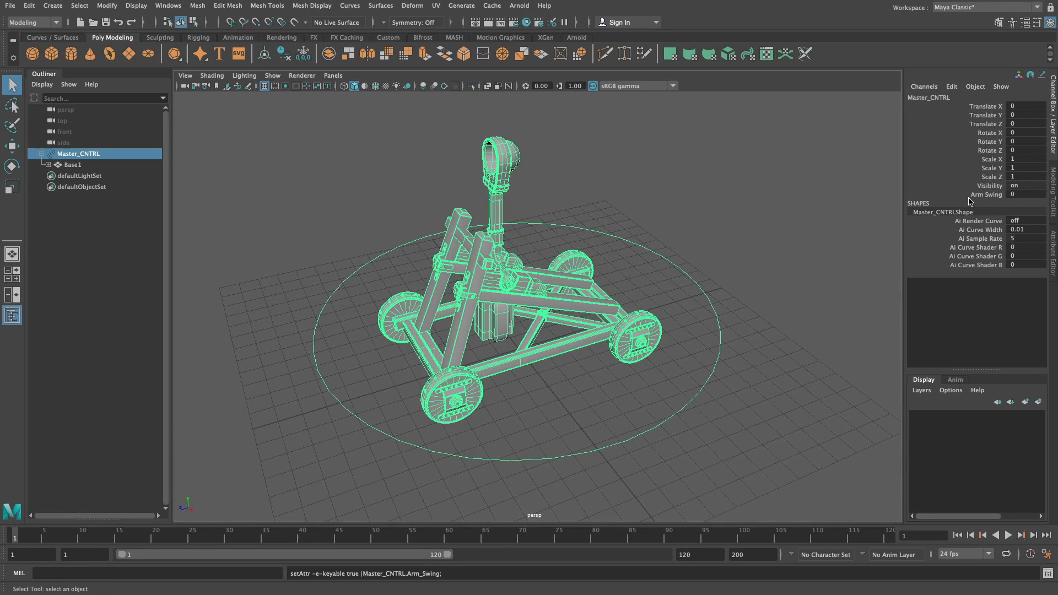
Test the Arm Swing channel up to 65 and return it to 0.
left_click(986, 194)
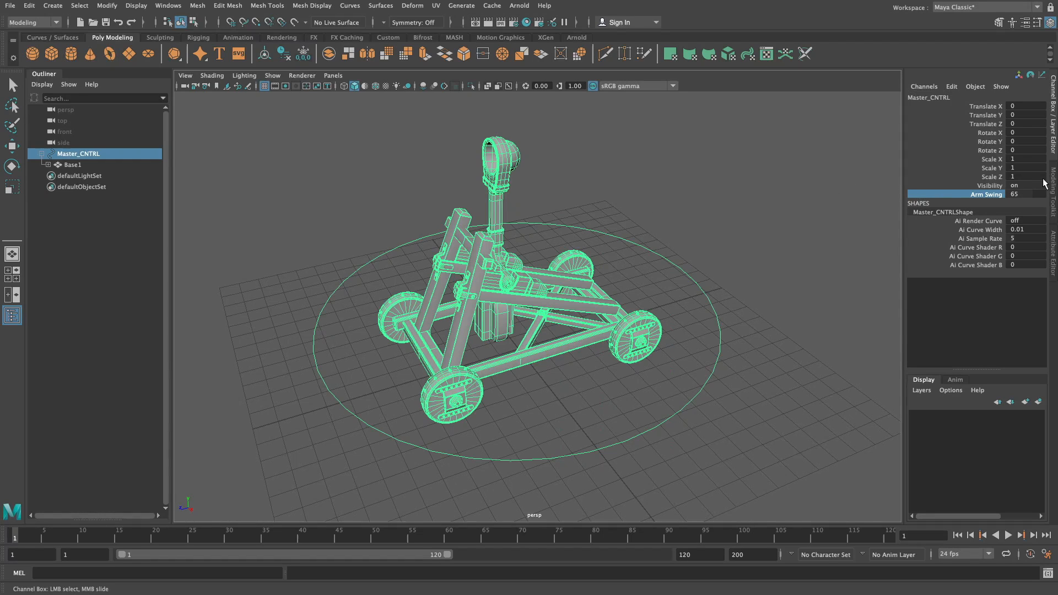
left_click(685, 222)
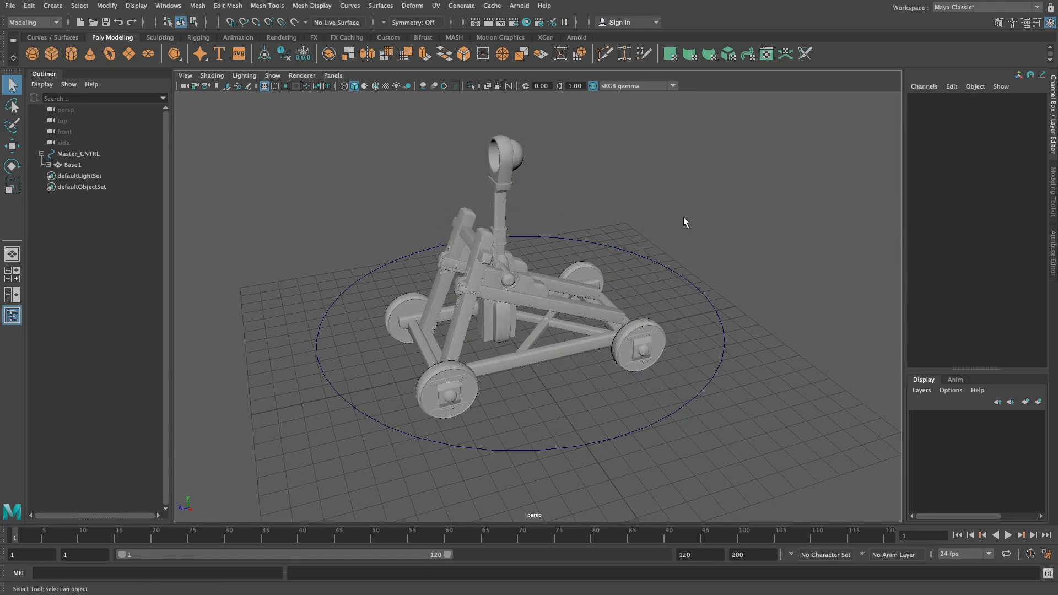
left_click(77, 153)
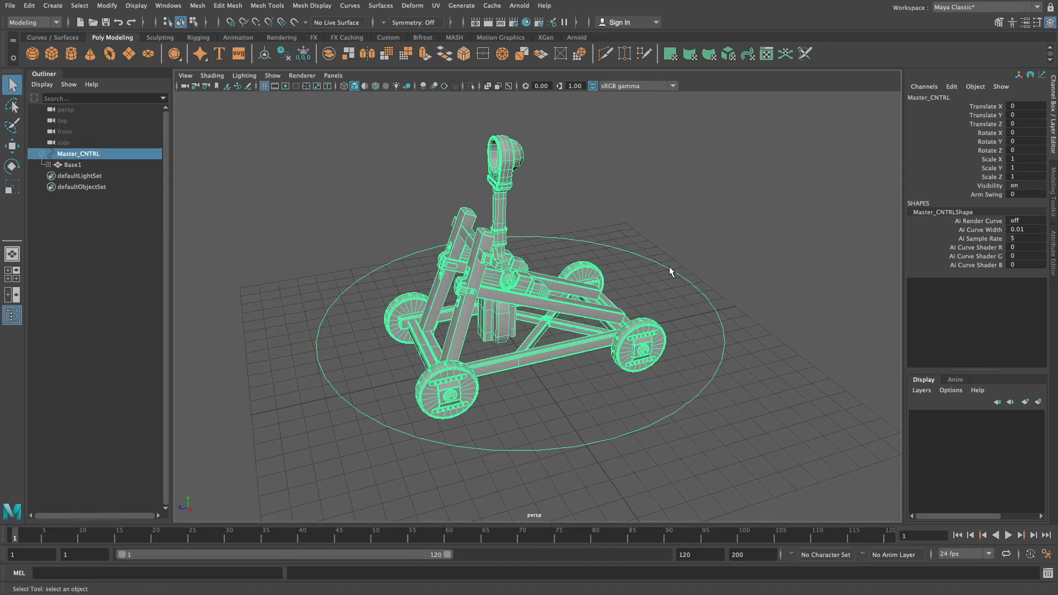
left_click_drag(671, 272, 950, 207)
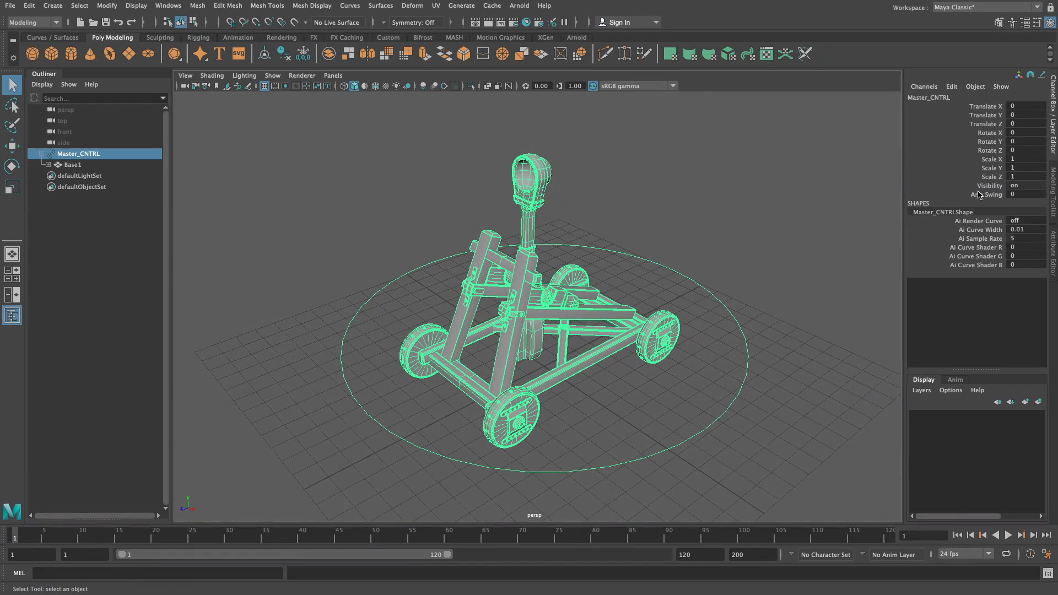
left_click(986, 194)
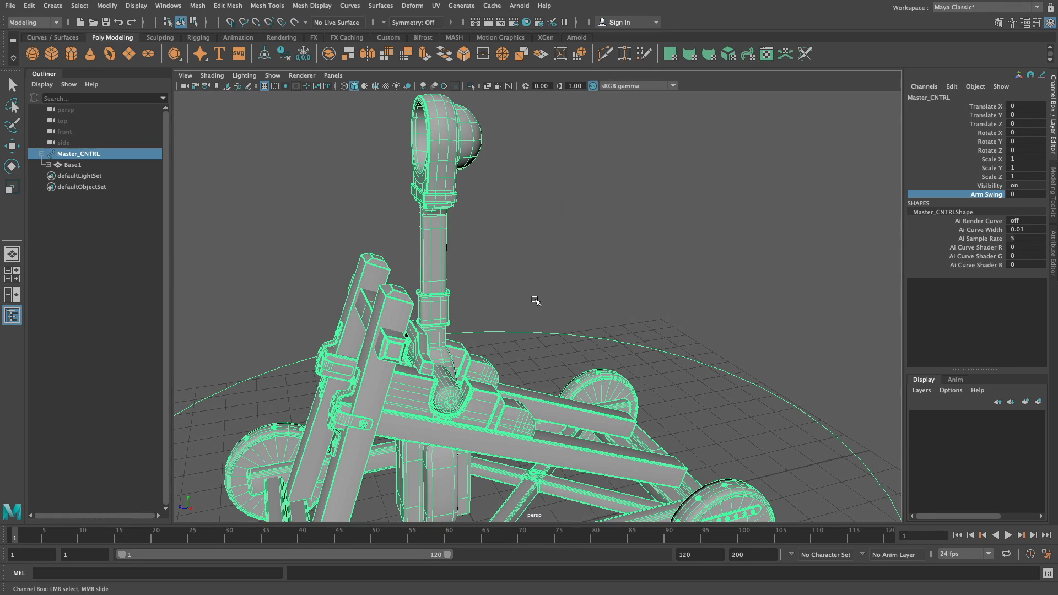
mouse_move(512, 285)
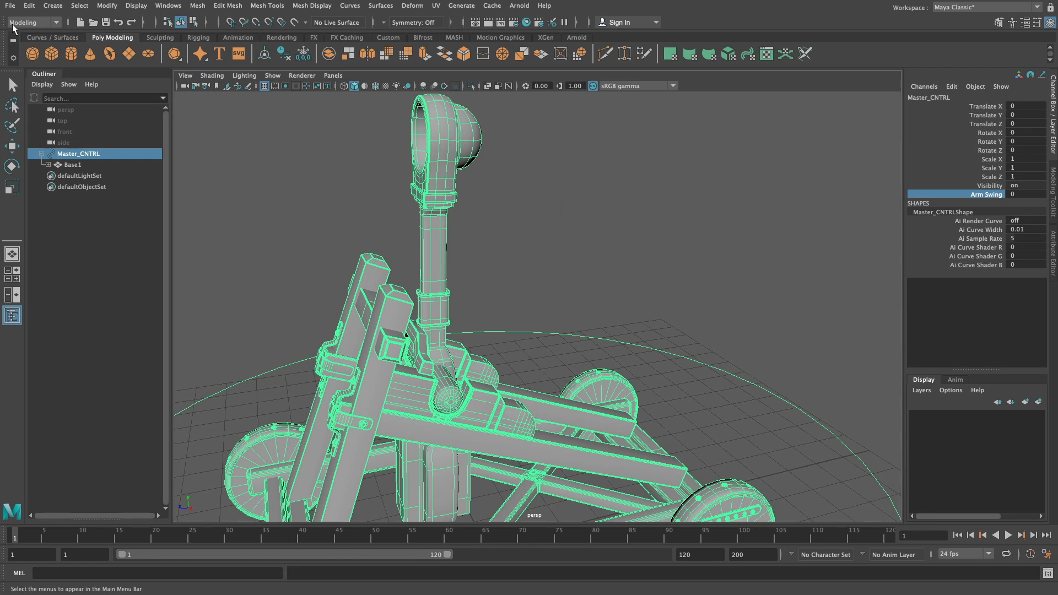
Switch the menu set from Modeling to Animation.
left_click(30, 22)
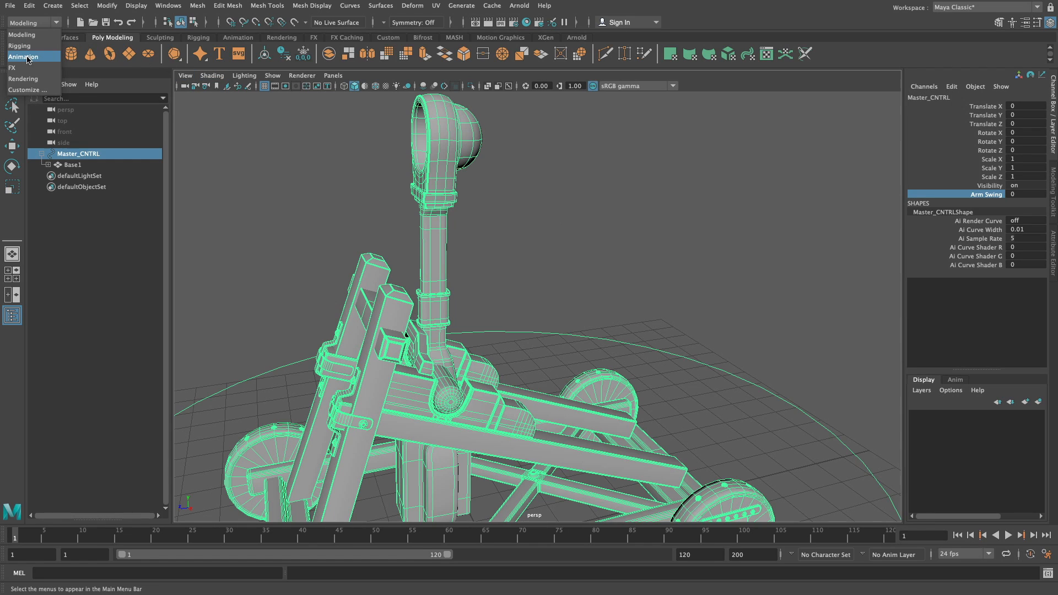
left_click(24, 55)
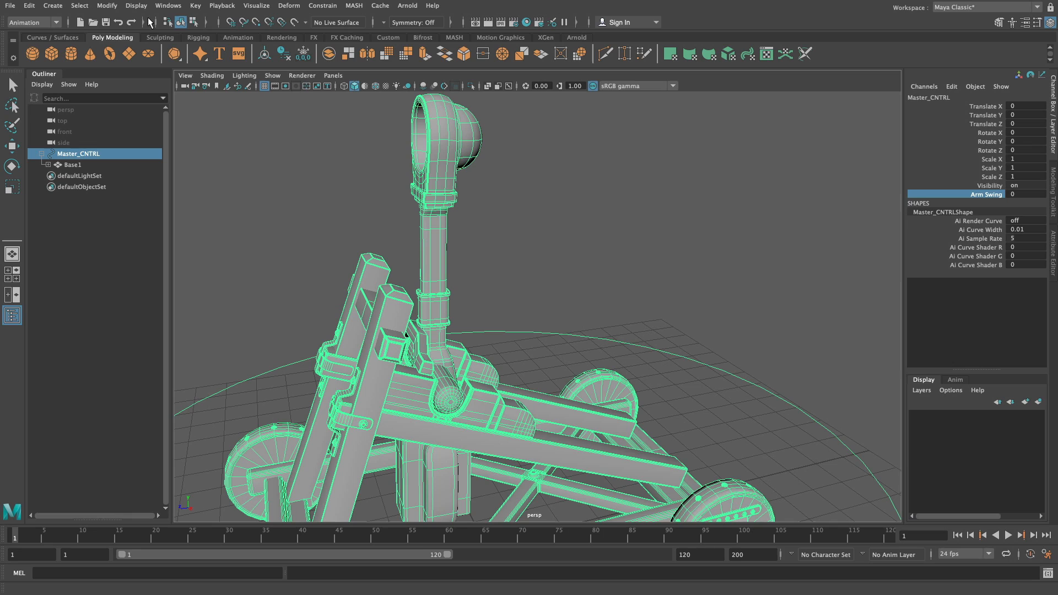
mouse_move(196, 6)
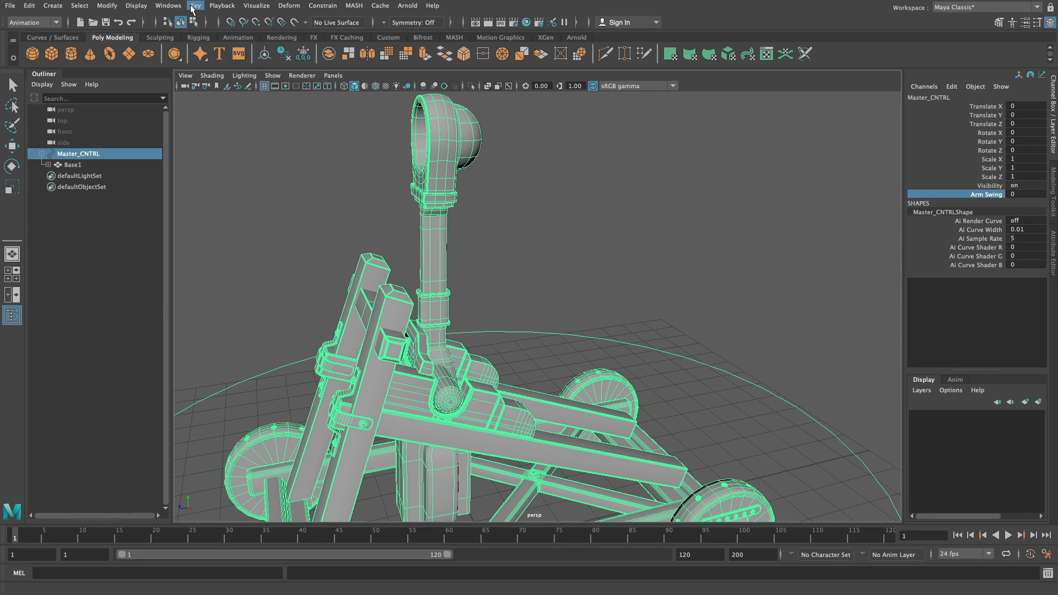
Open the Set Driven Key editor from Key > Set Driven Key > Set.
left_click(194, 6)
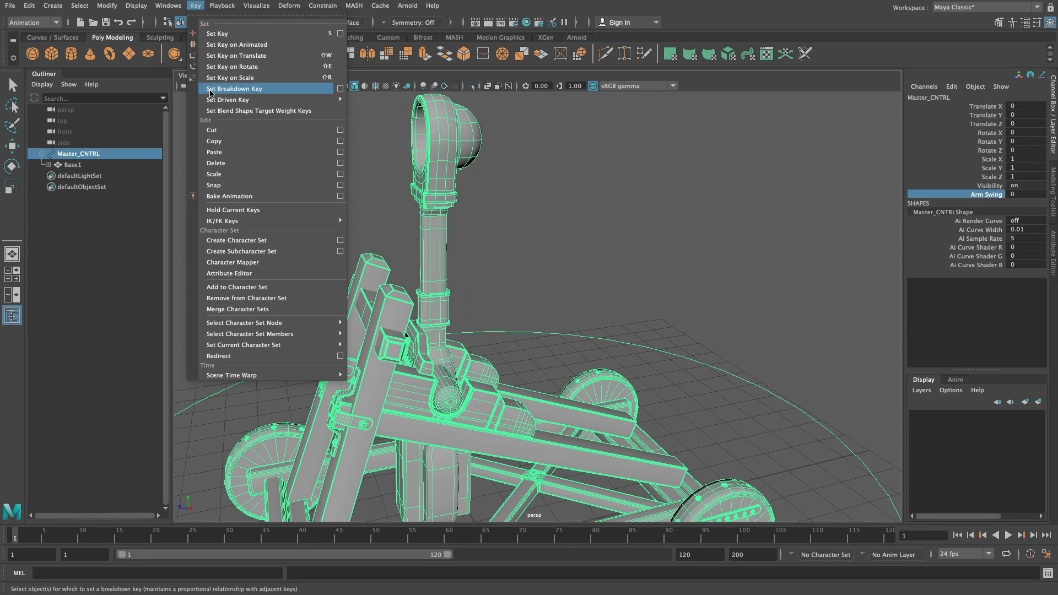
mouse_move(247, 99)
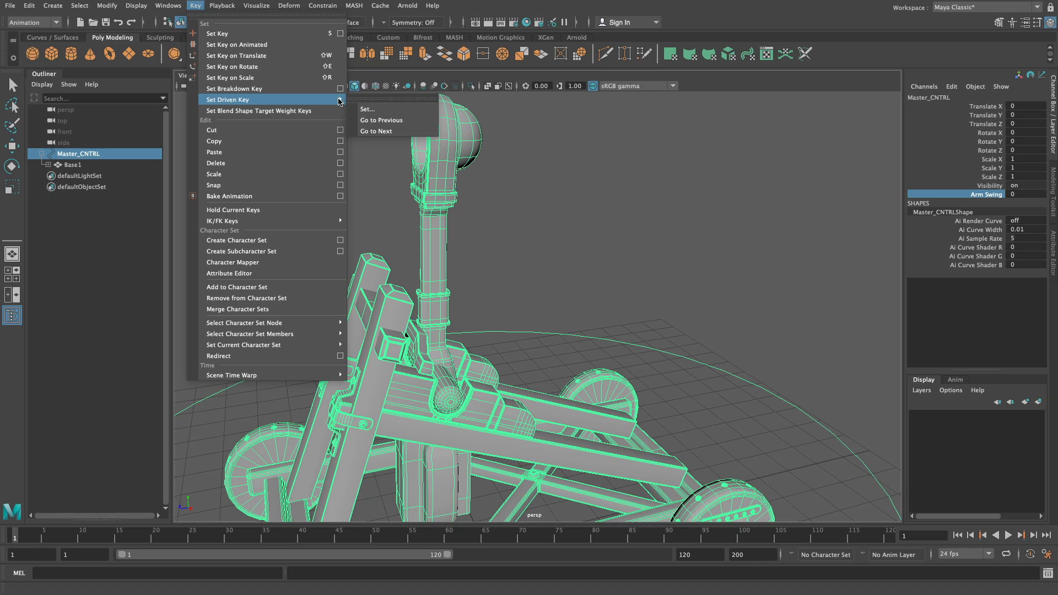
left_click(366, 109)
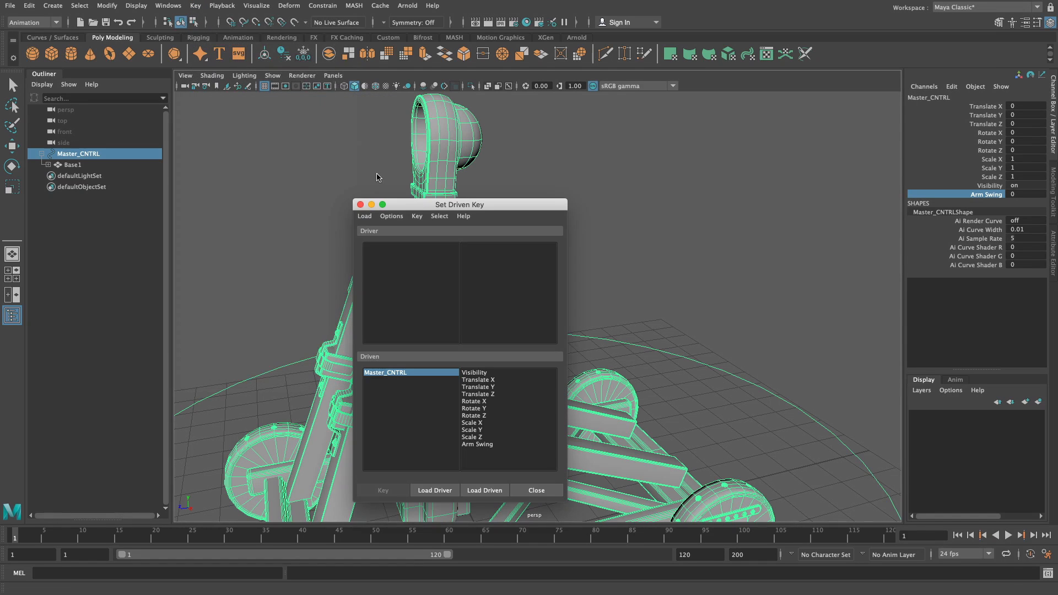
left_click_drag(459, 204, 189, 85)
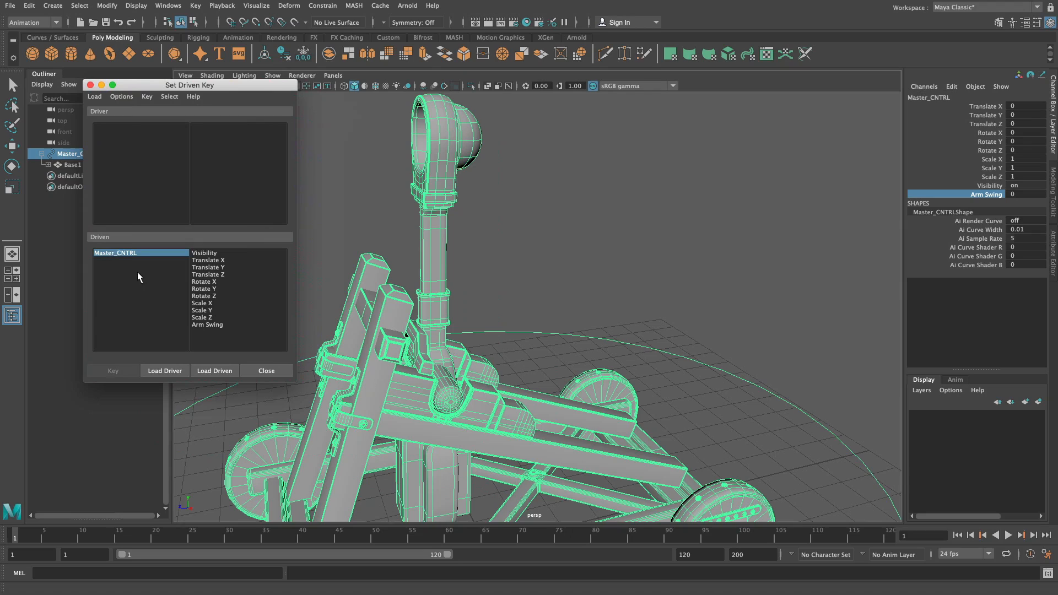
mouse_move(139, 291)
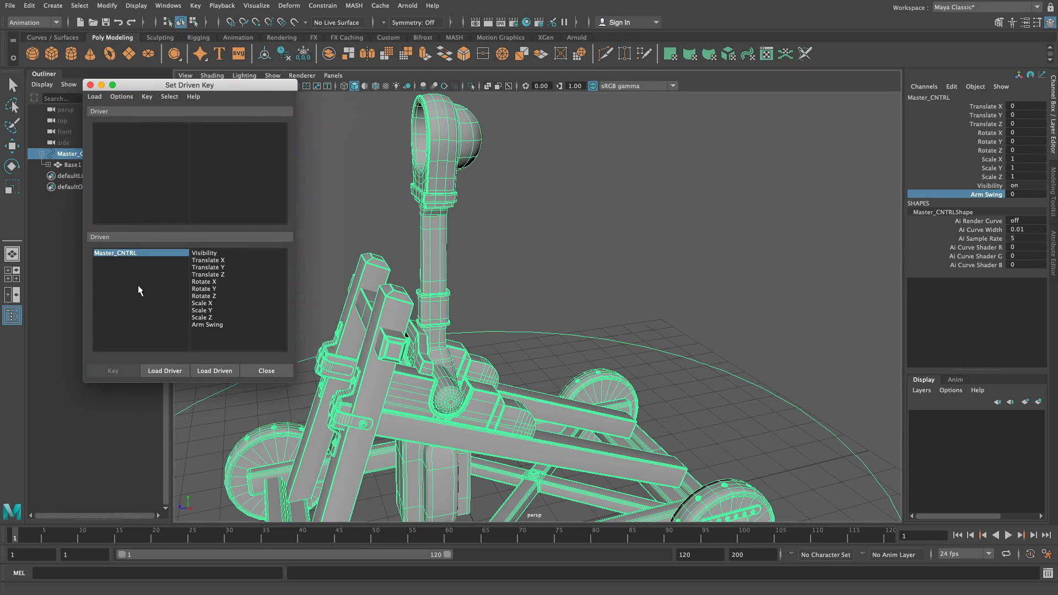
mouse_move(140, 152)
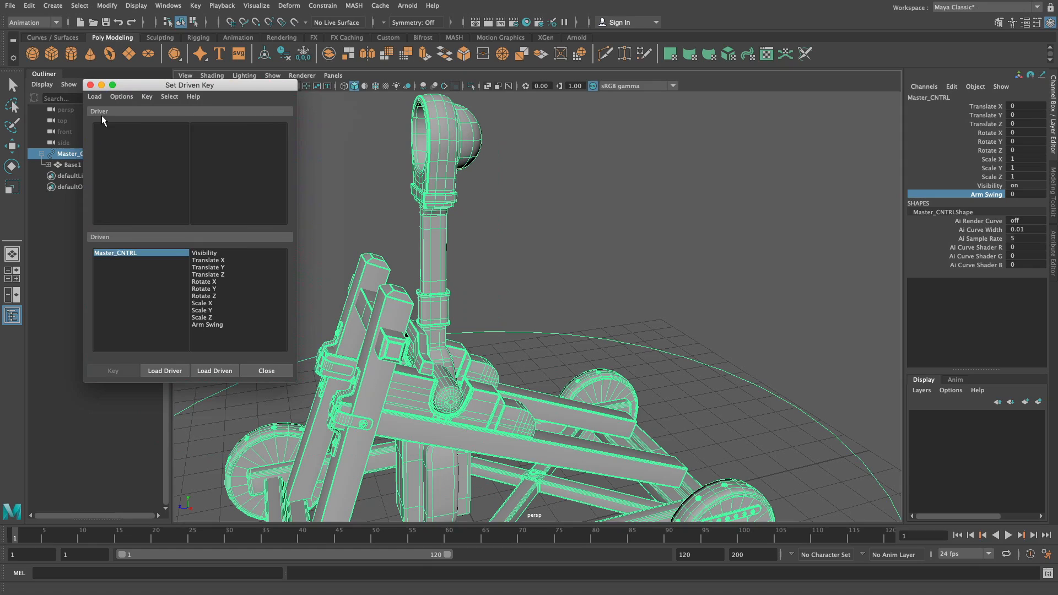
mouse_move(110, 113)
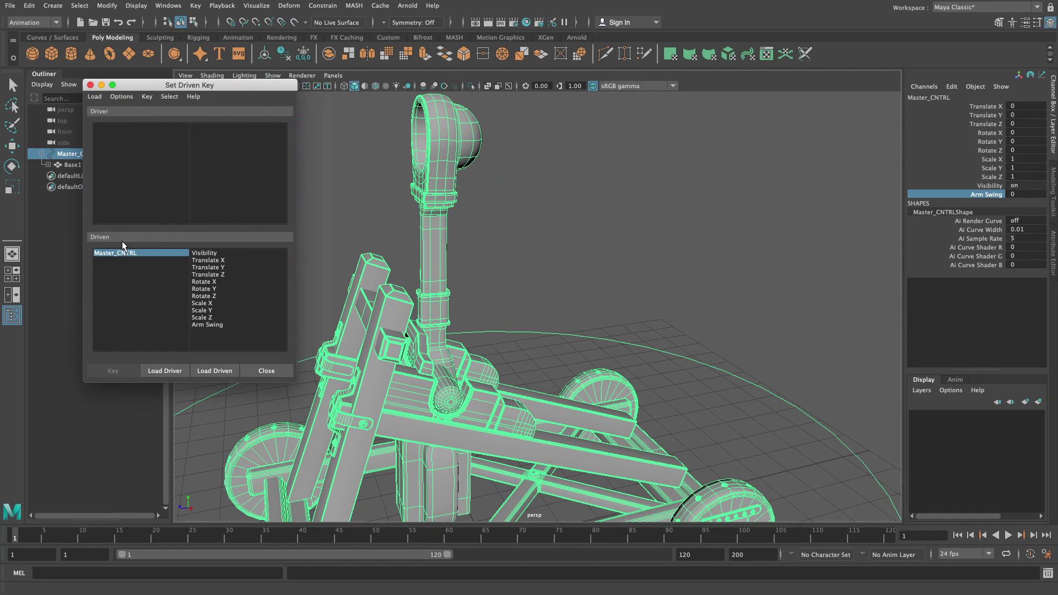
mouse_move(127, 220)
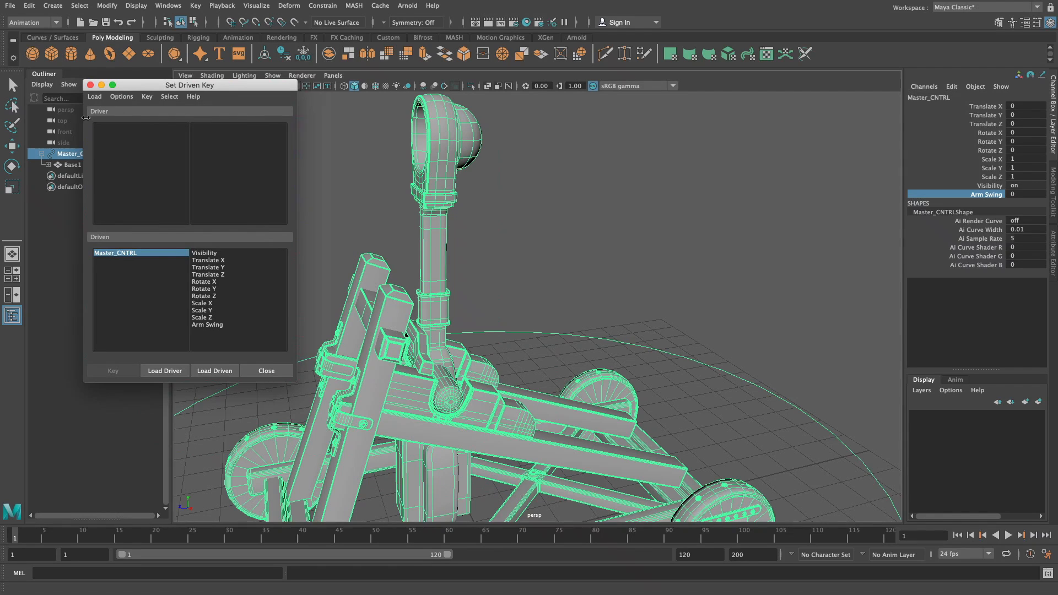
mouse_move(112, 226)
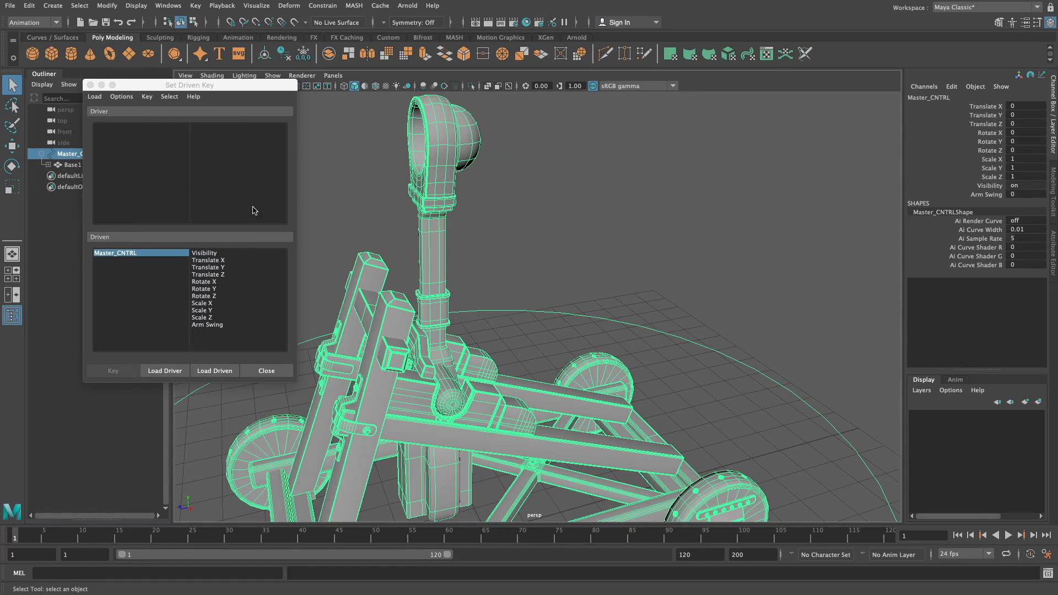
mouse_move(985, 203)
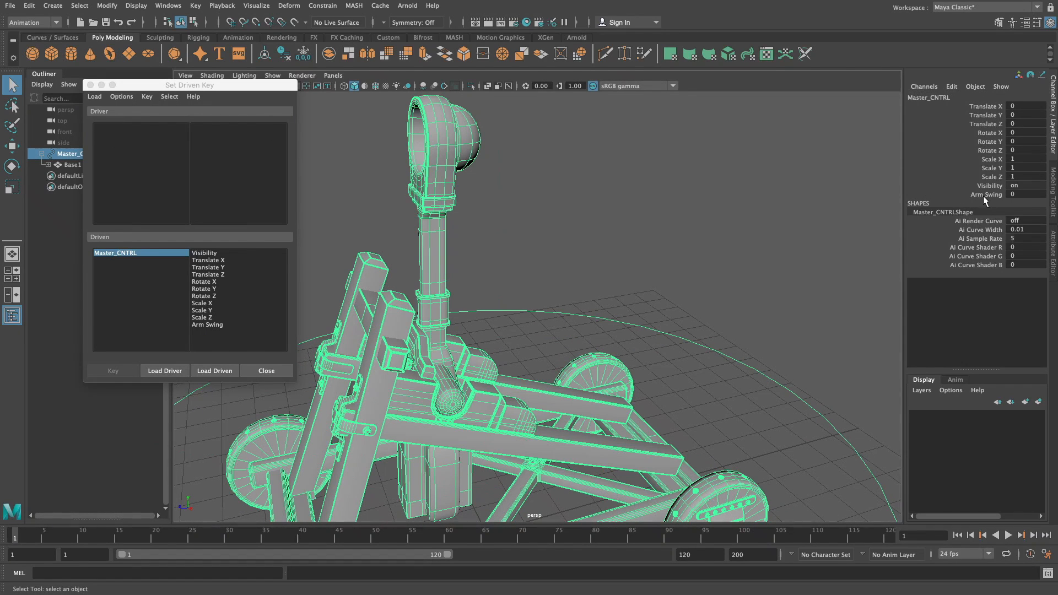
mouse_move(959, 199)
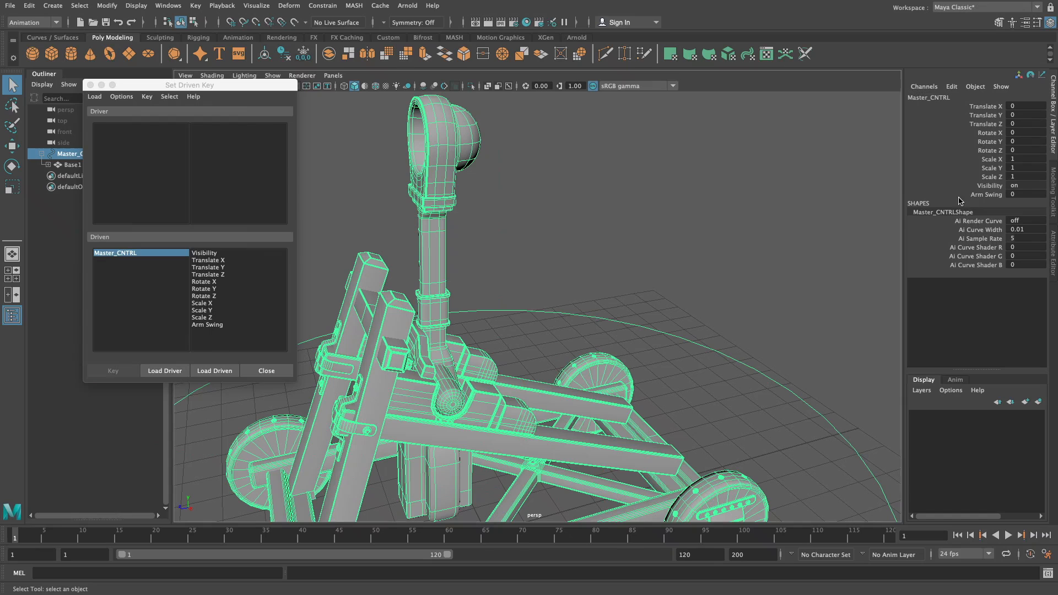
mouse_move(425, 151)
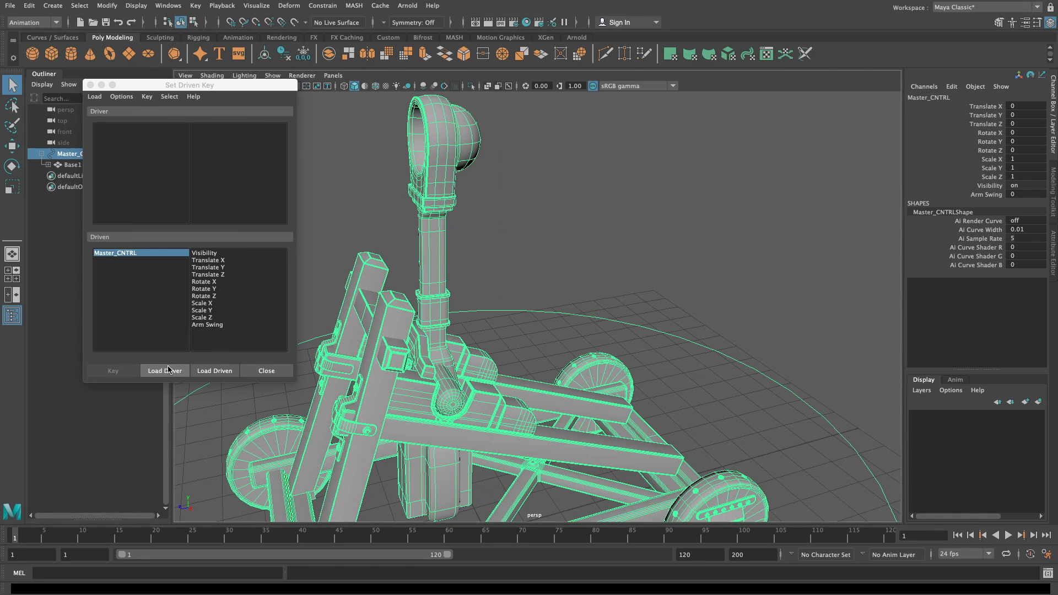
Load Master_CNTRL as the driver in the Set Driven Key editor.
left_click(165, 370)
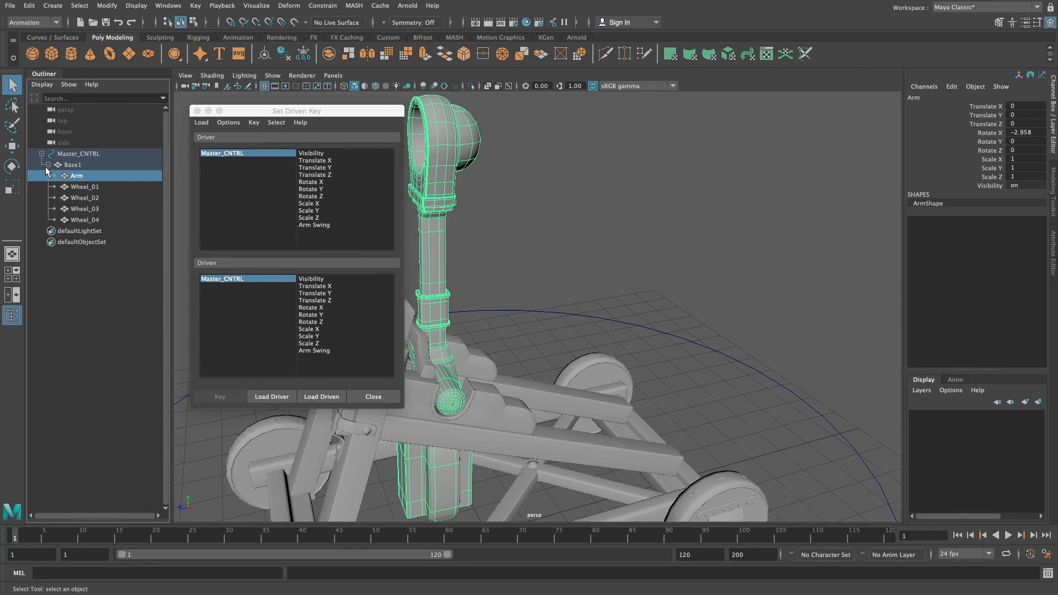
mouse_move(116, 232)
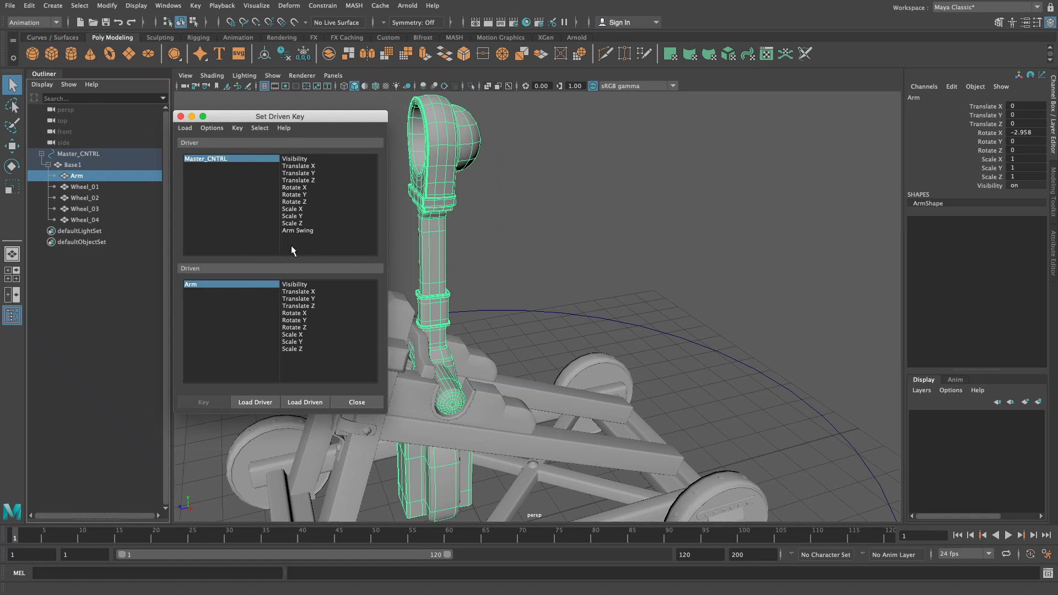
Pair Master_CNTRL's Arm Swing as driver with the Arm's Rotate X as driven.
left_click(297, 231)
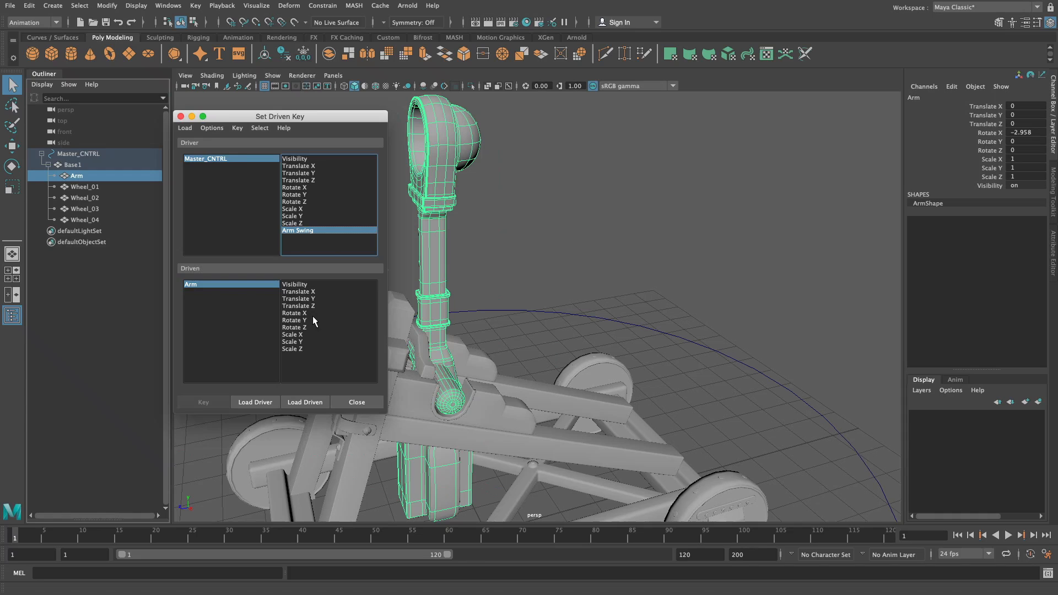
left_click(294, 312)
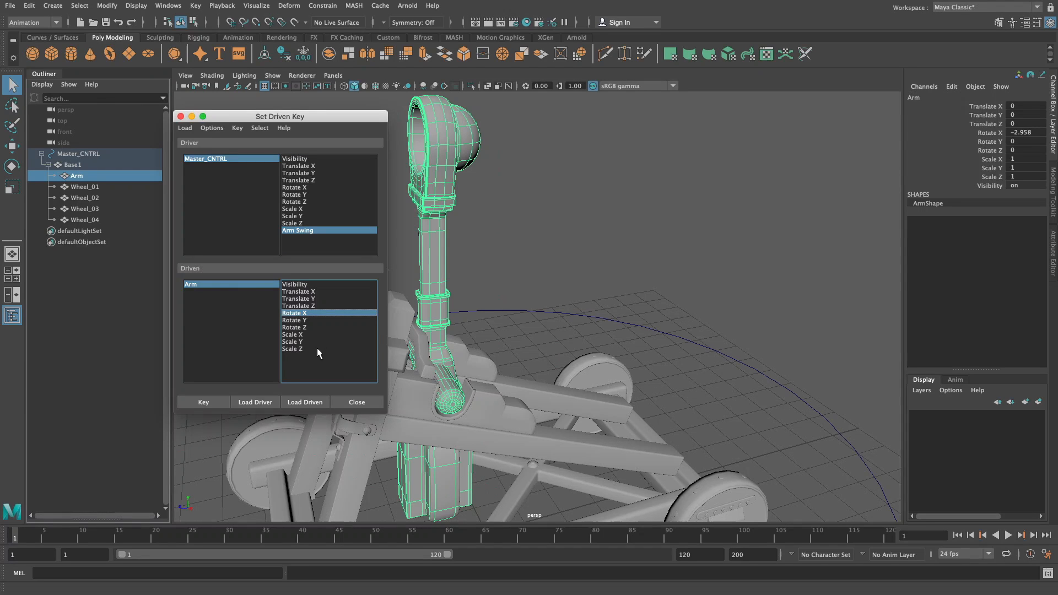
mouse_move(441, 307)
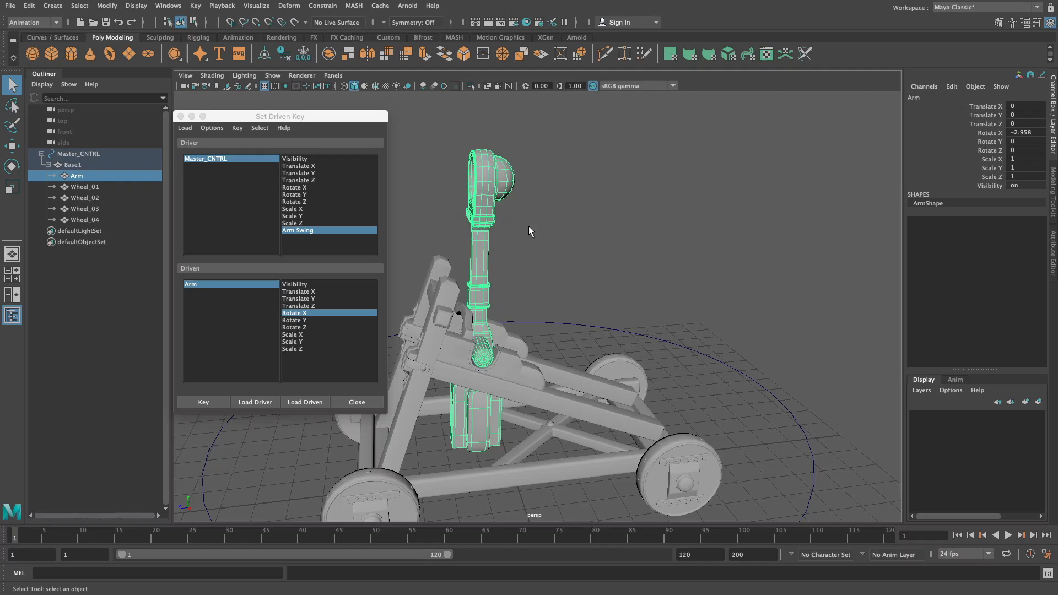
mouse_move(94, 159)
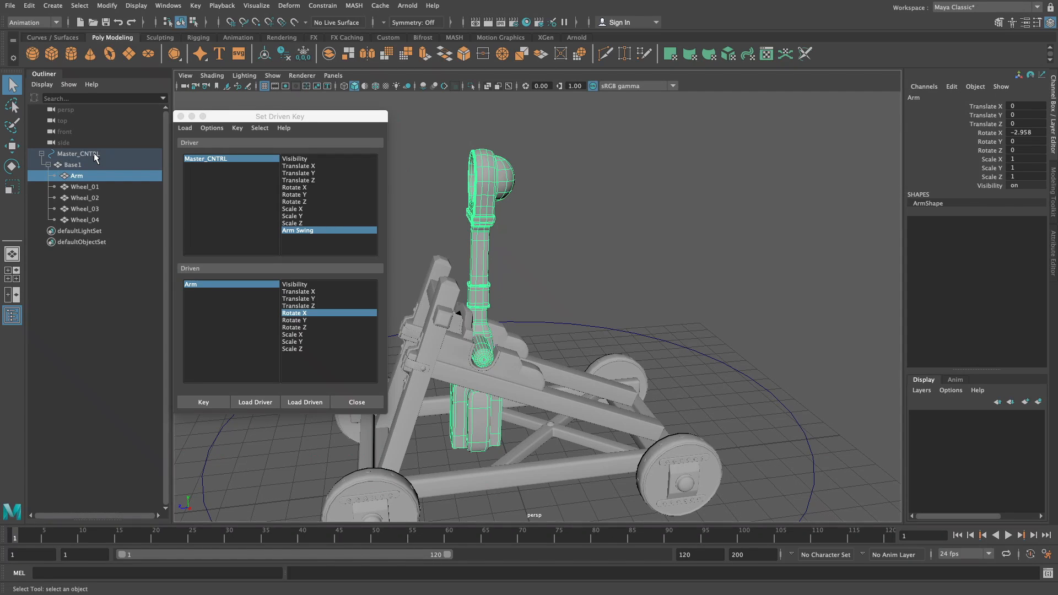
Select Master_CNTRL to confirm Arm Swing reads 0 in the Channel Box.
left_click(78, 153)
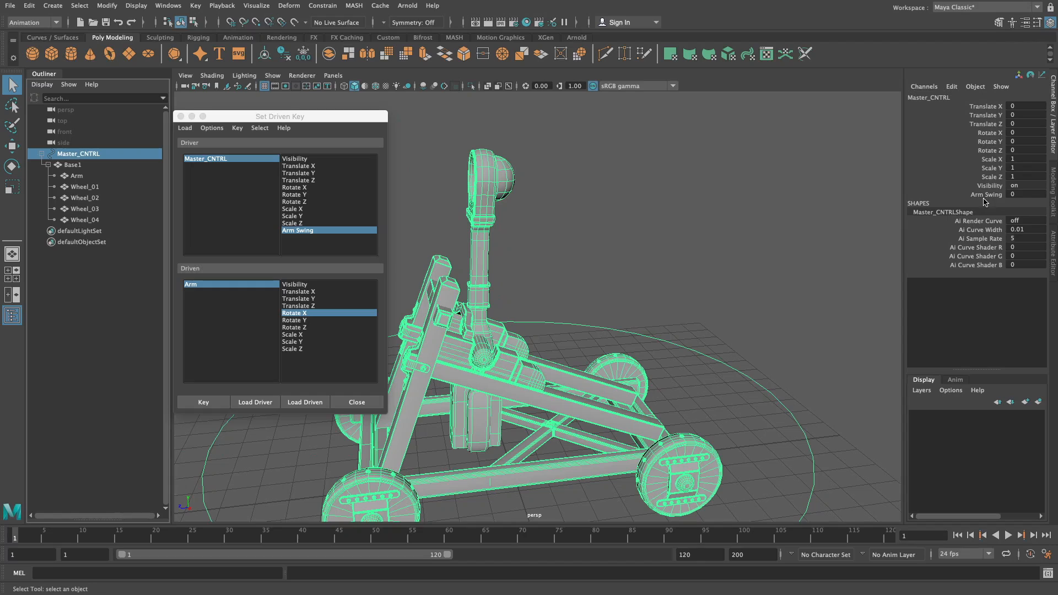
mouse_move(887, 247)
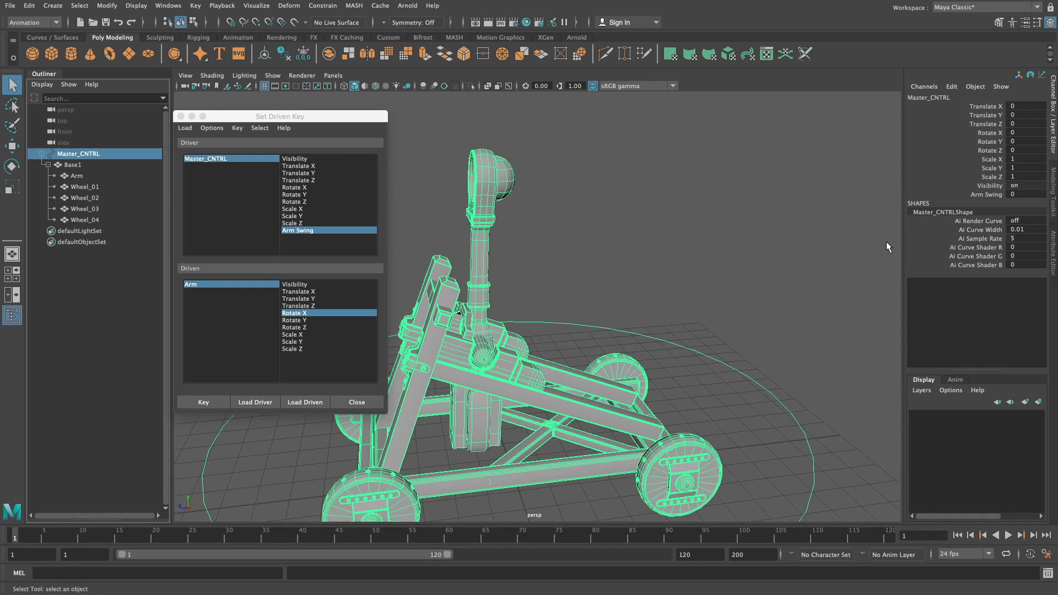
mouse_move(691, 259)
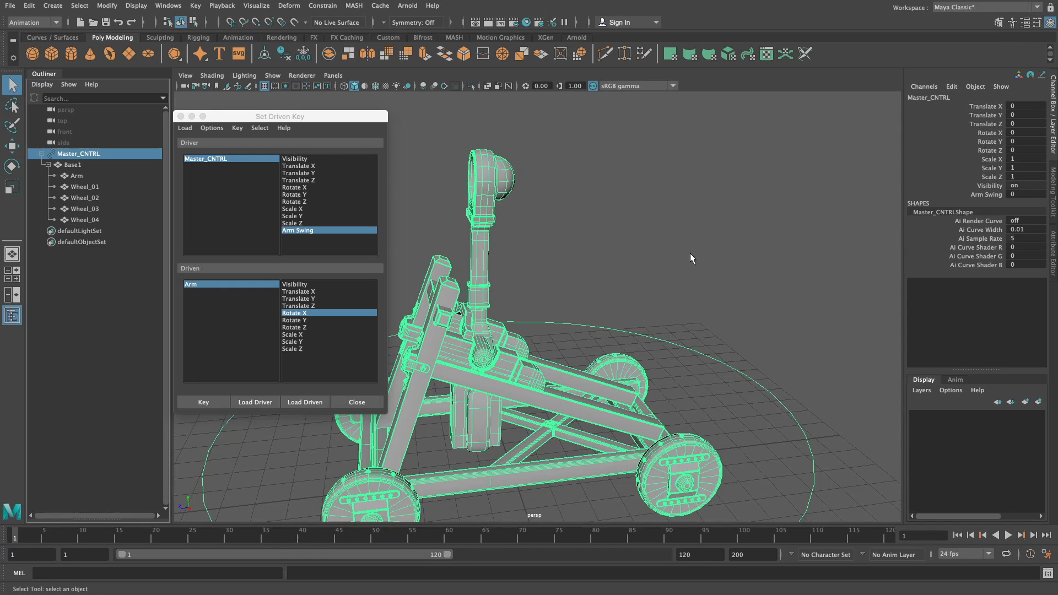
mouse_move(491, 349)
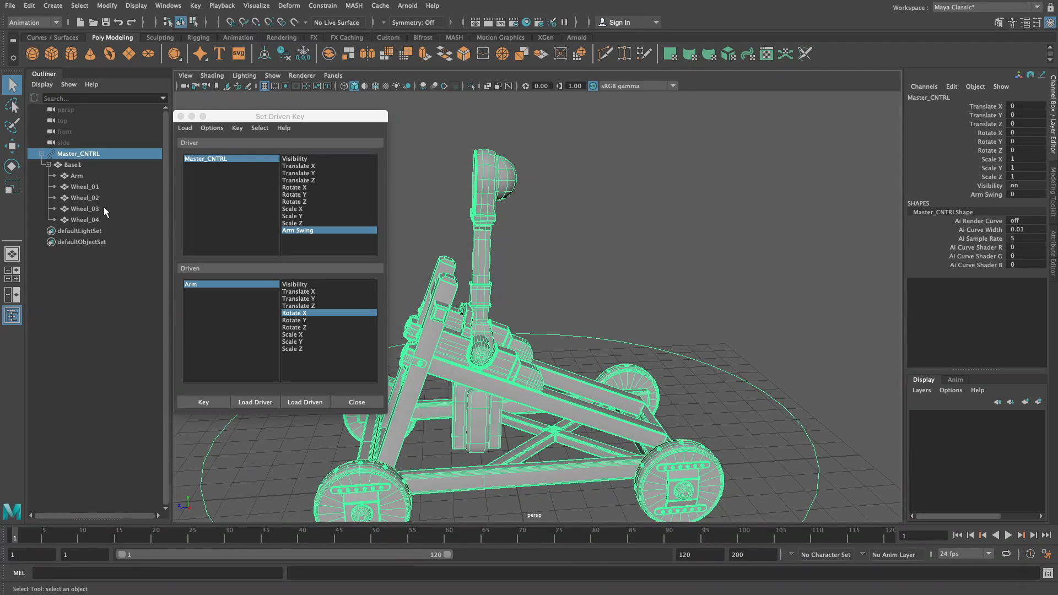
Rotate the Arm down on X to about -111 so it rests back against the frame.
left_click(76, 175)
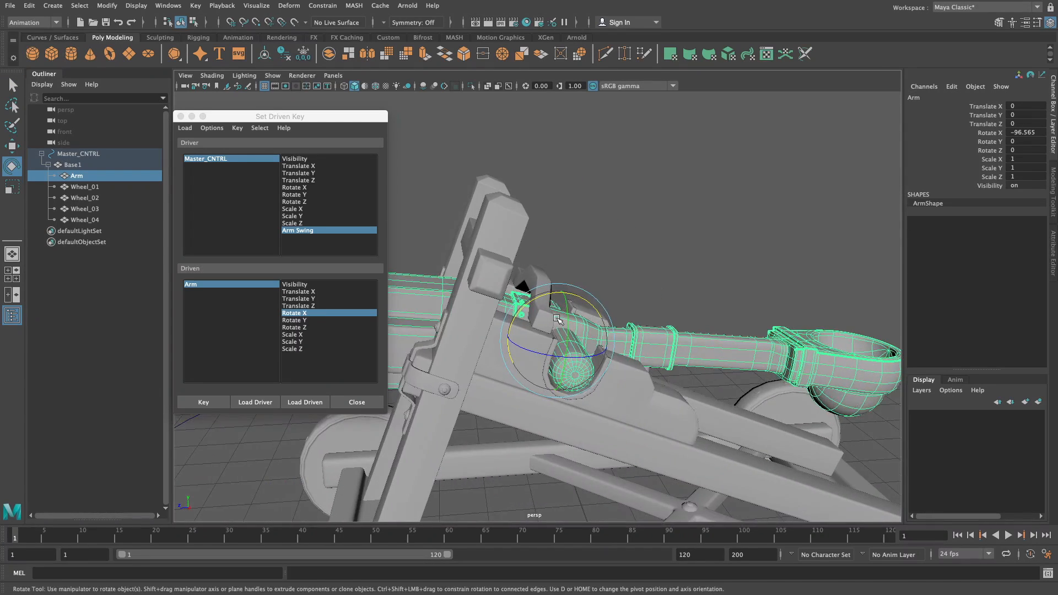
left_click_drag(556, 318, 658, 367)
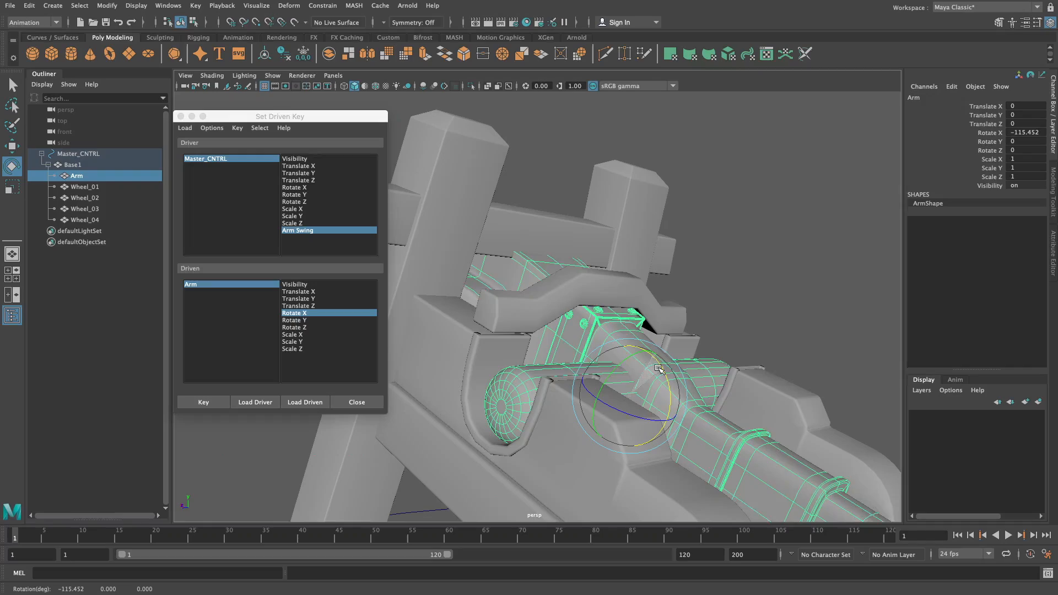
left_click_drag(659, 369, 611, 333)
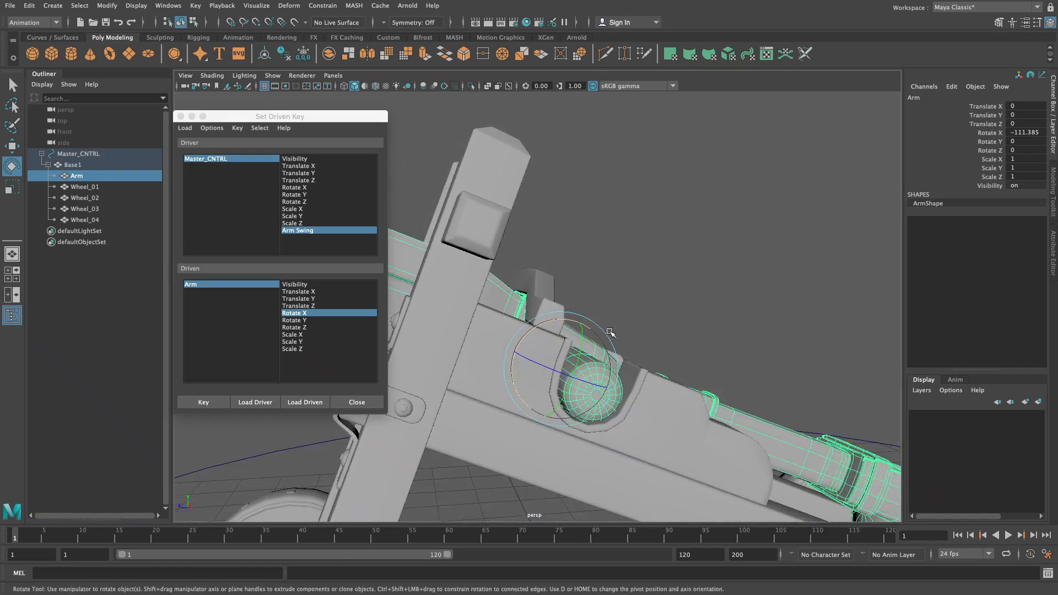
left_click_drag(609, 332, 592, 327)
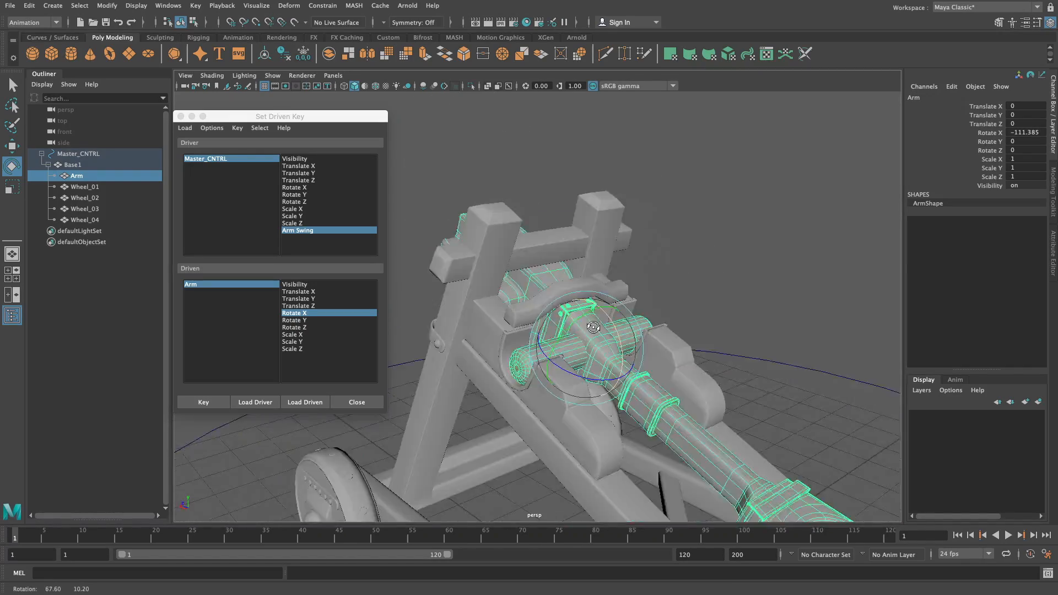
left_click_drag(592, 327, 594, 327)
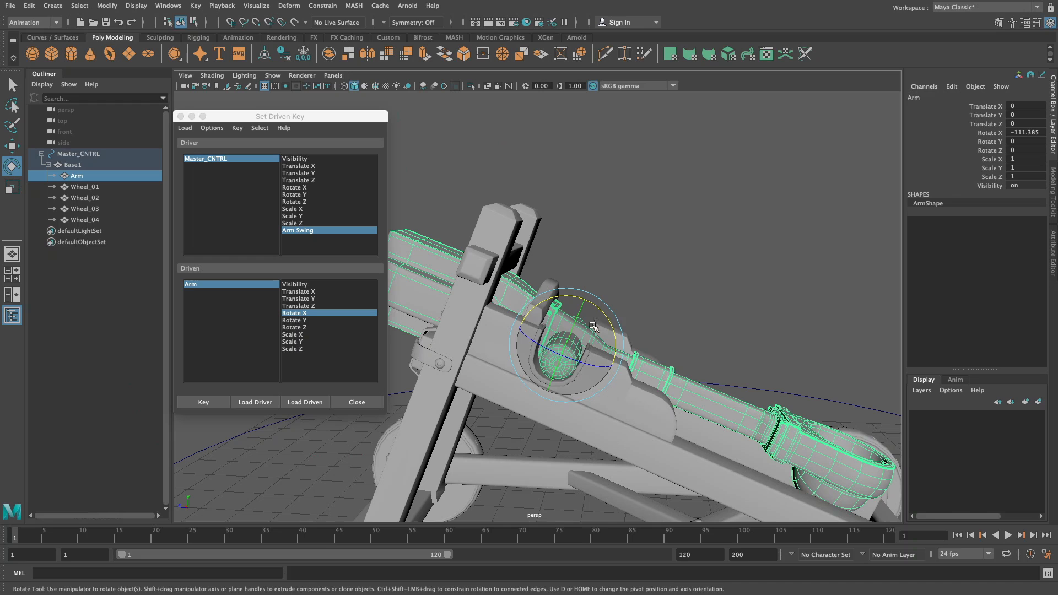
mouse_move(543, 263)
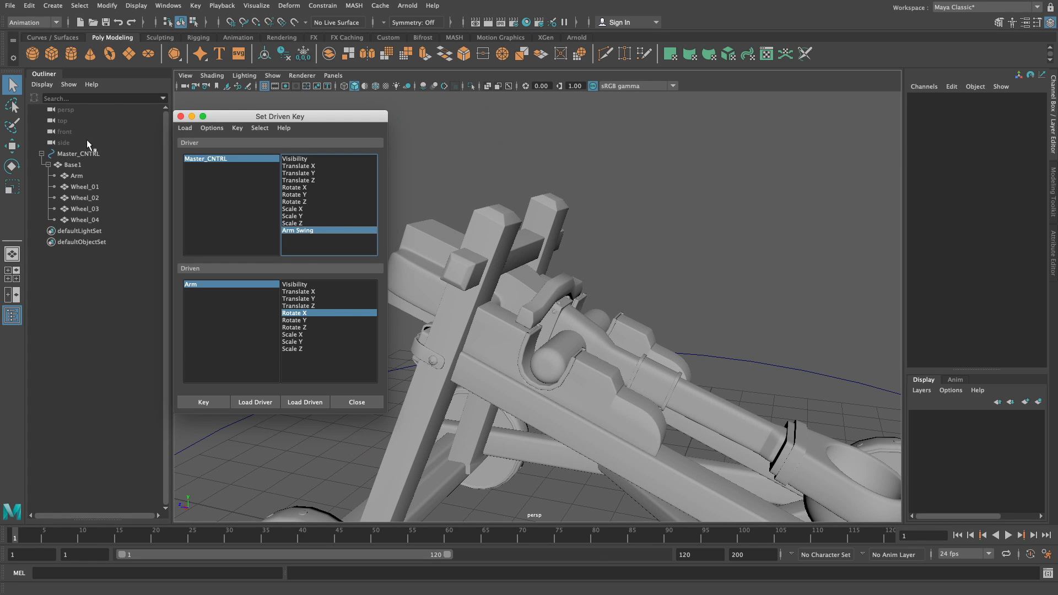
Confirm Arm Swing 0 and Arm Rotate X -111.385, then key the lowered pose as a driven key.
left_click(79, 153)
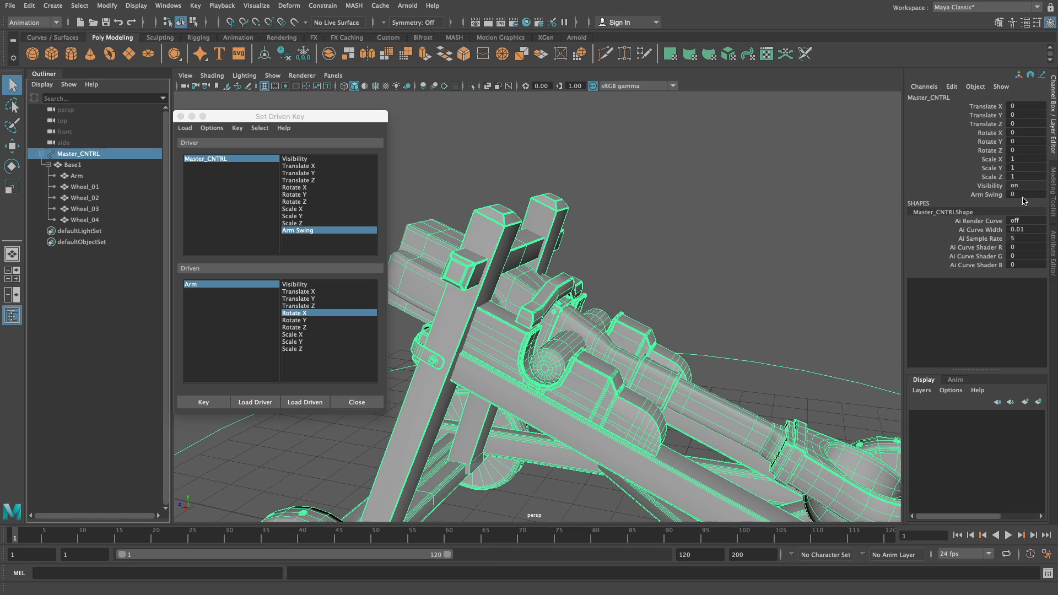
left_click(75, 176)
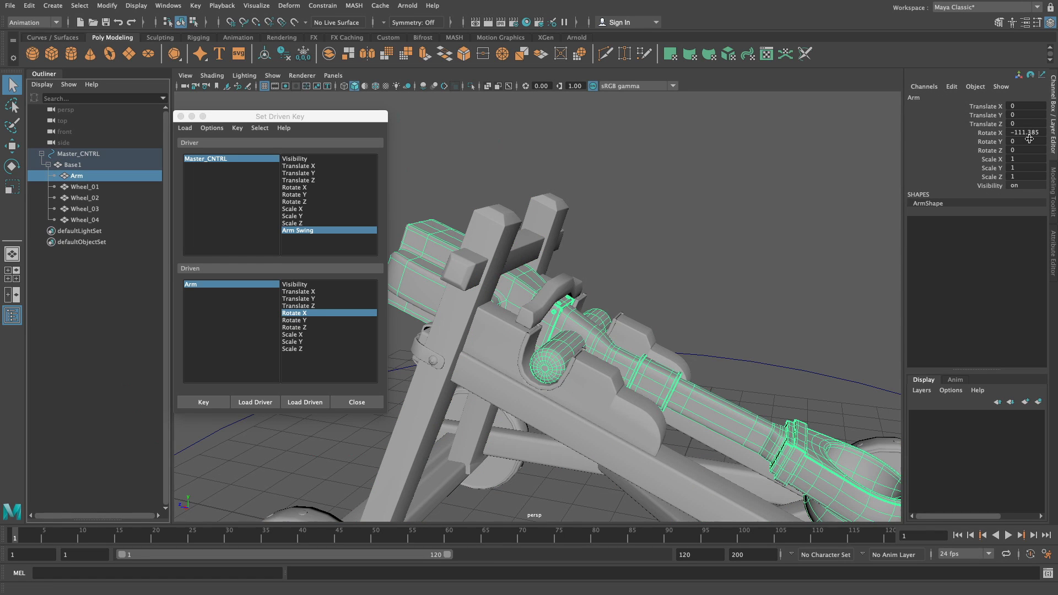
left_click(1027, 133)
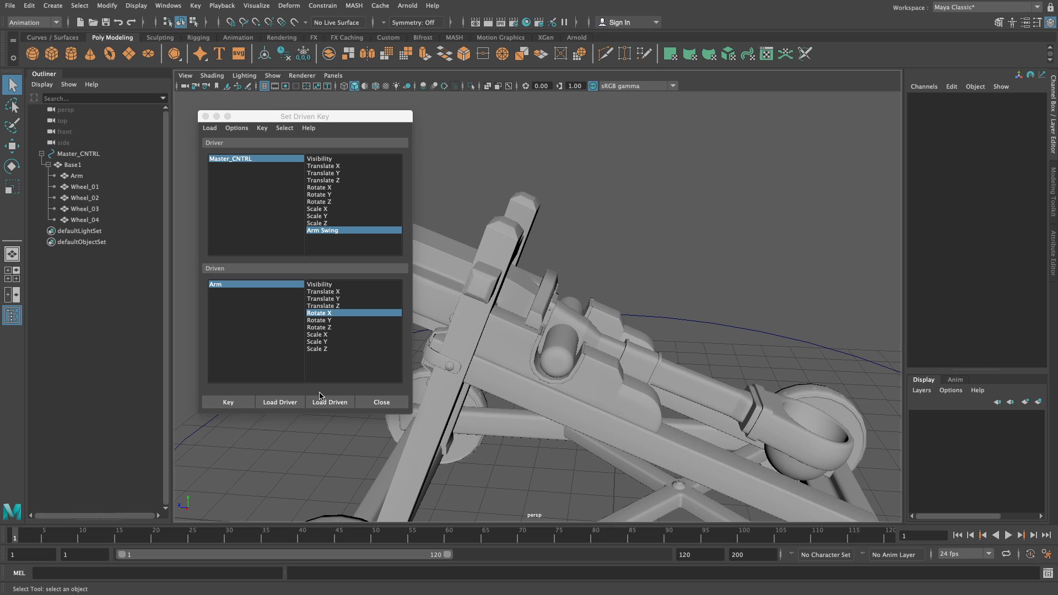
mouse_move(228, 402)
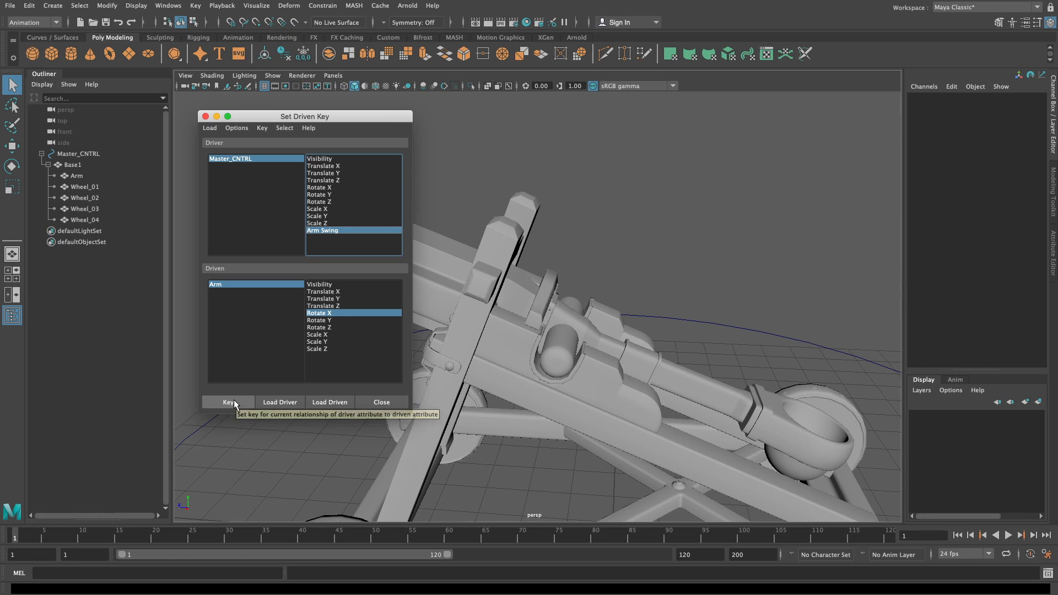
left_click(228, 402)
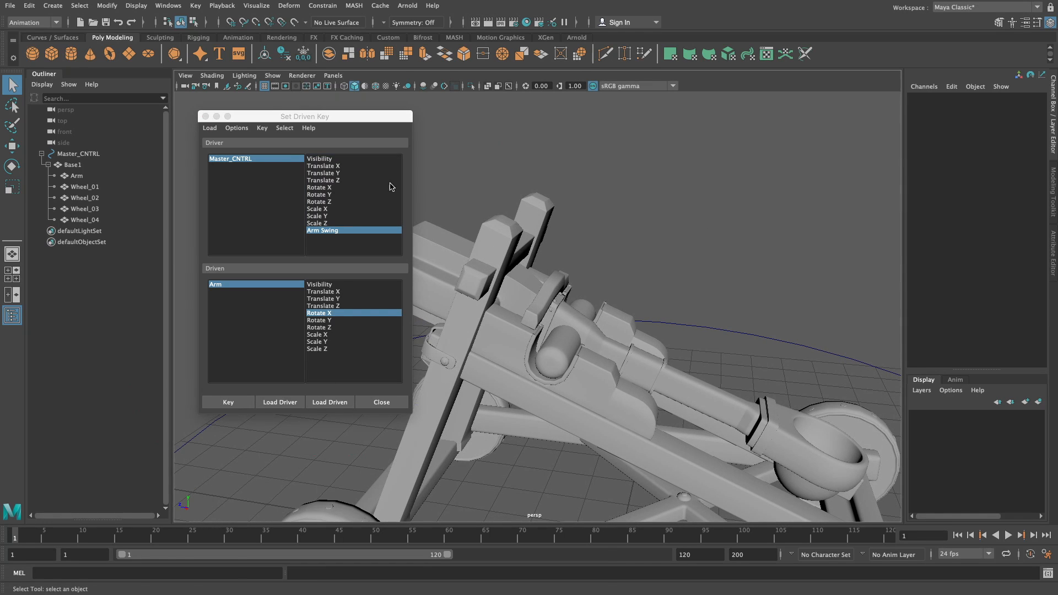
Set Master_CNTRL's Arm Swing to 100 in the Channel Box.
left_click(79, 154)
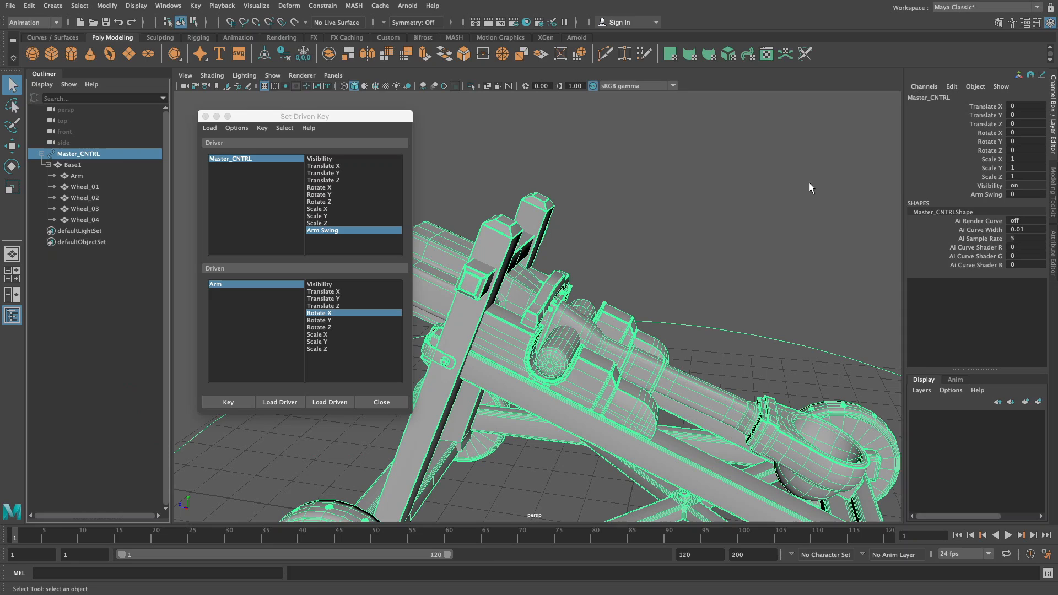
mouse_move(1001, 197)
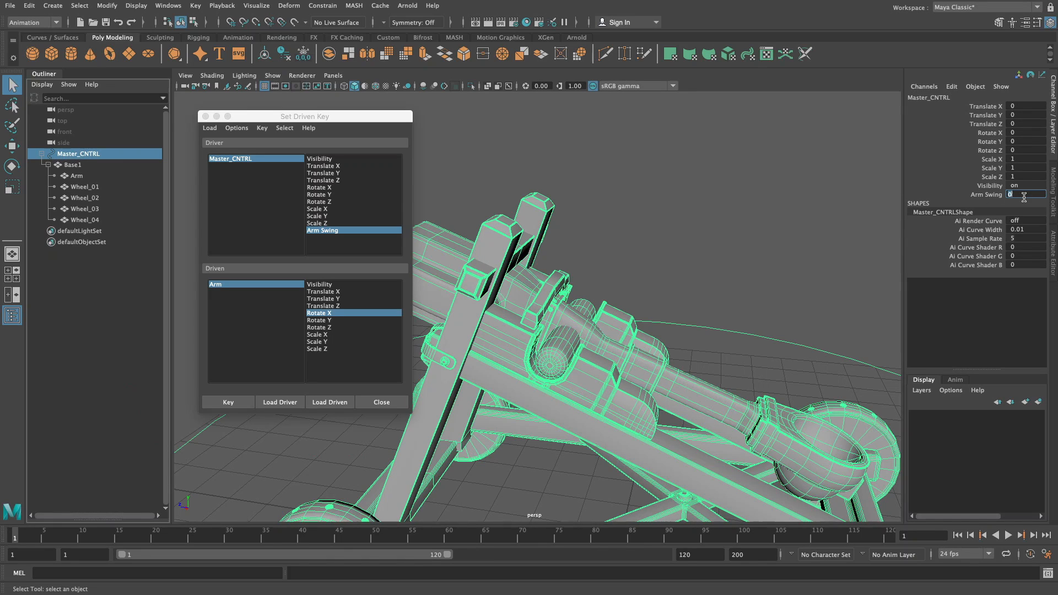
type("100")
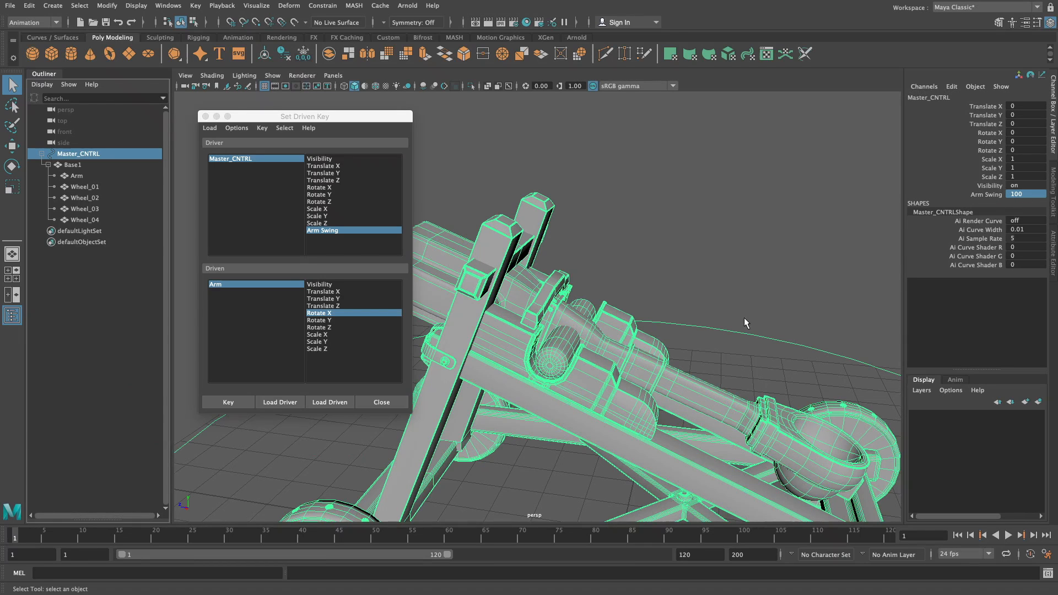
mouse_move(620, 338)
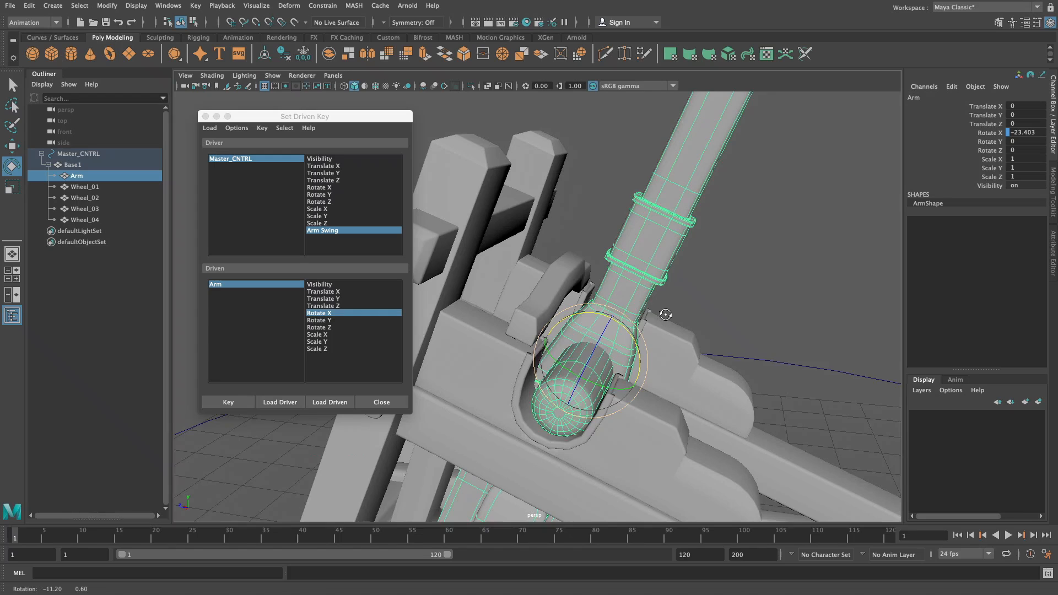
Swing the Arm upright to Rotate X -6, key it to Arm Swing 100, and close Set Driven Key.
left_click_drag(665, 315, 607, 324)
type("-6")
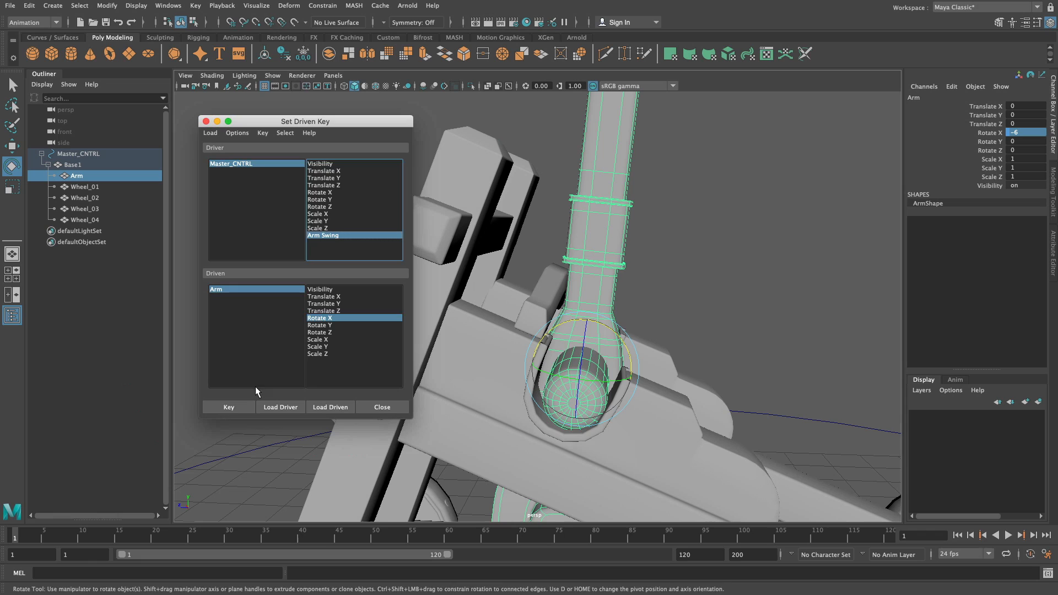
left_click(229, 407)
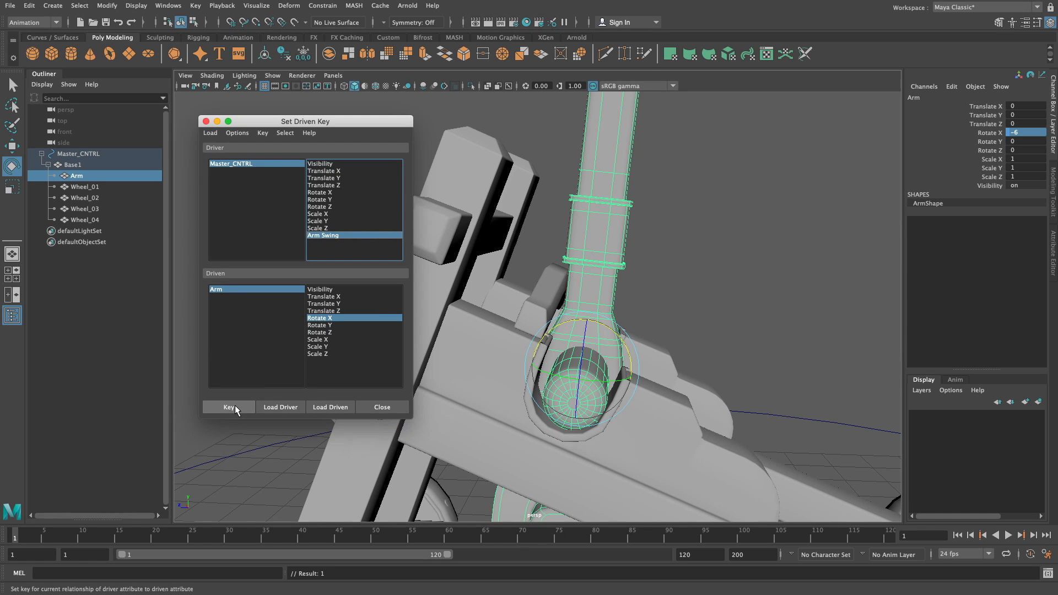
left_click(381, 407)
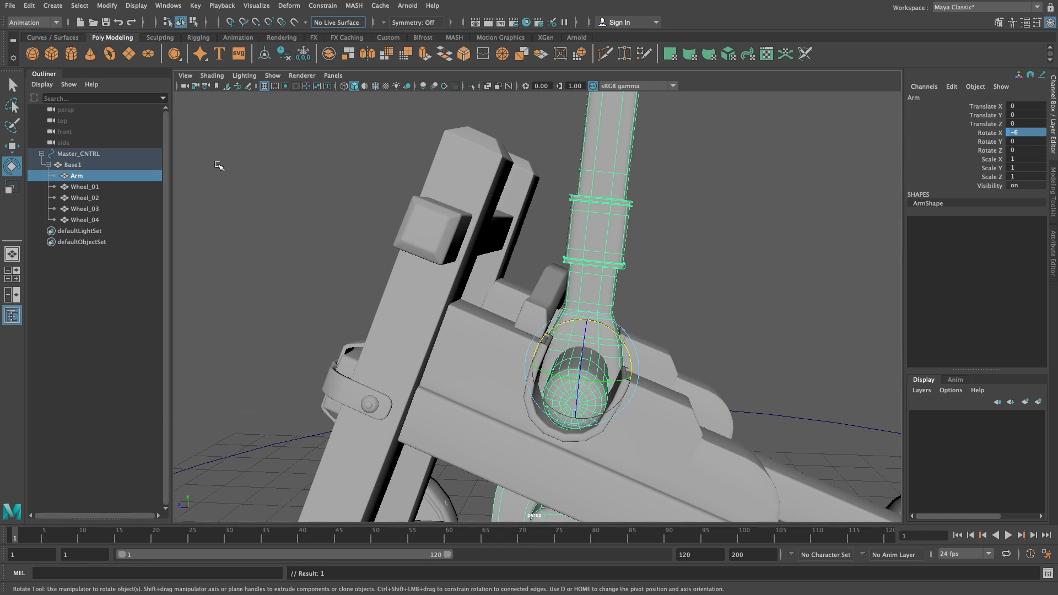
Scrub Master_CNTRL's Arm Swing to test the arm swinging, ending at 100 with the arm upright.
left_click(77, 154)
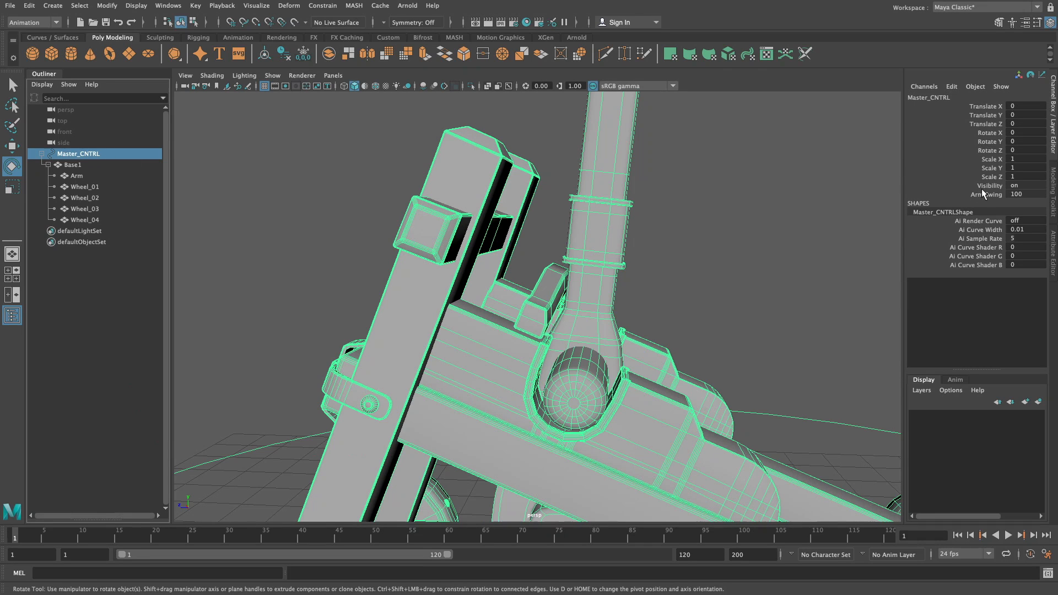
left_click(985, 194)
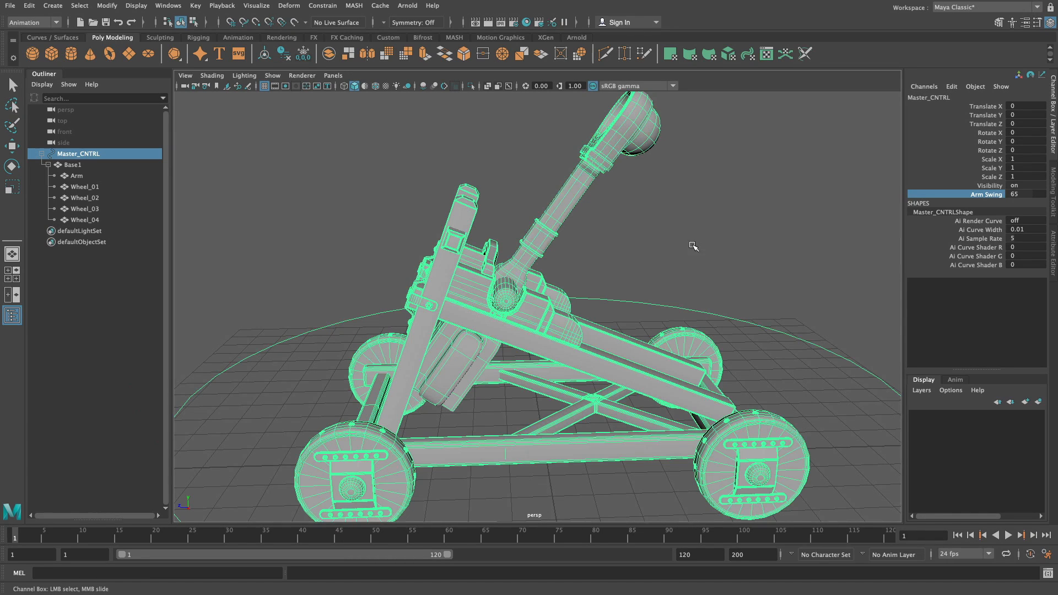
mouse_move(530, 397)
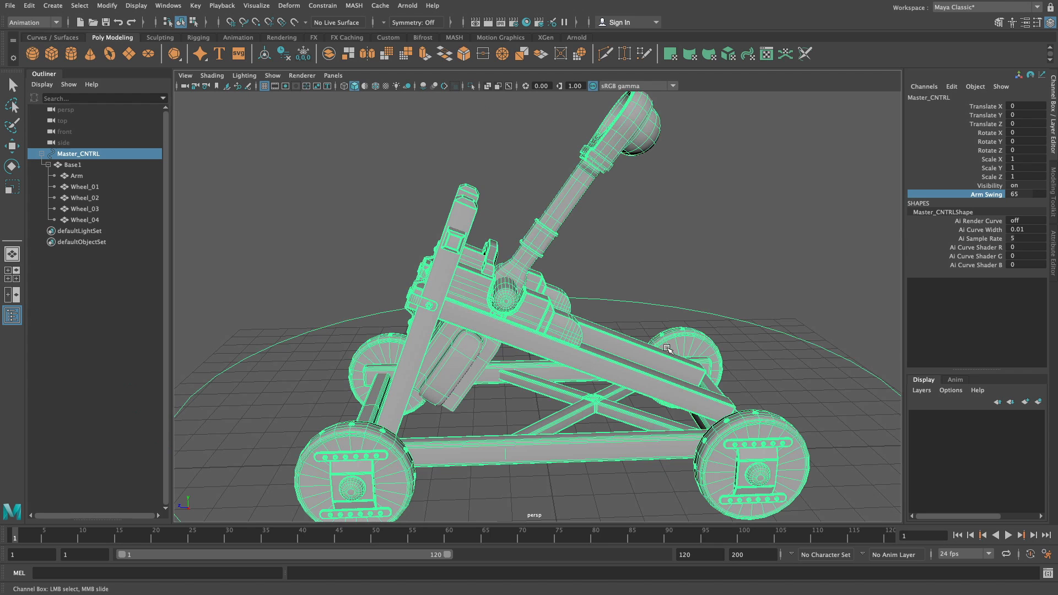
mouse_move(720, 275)
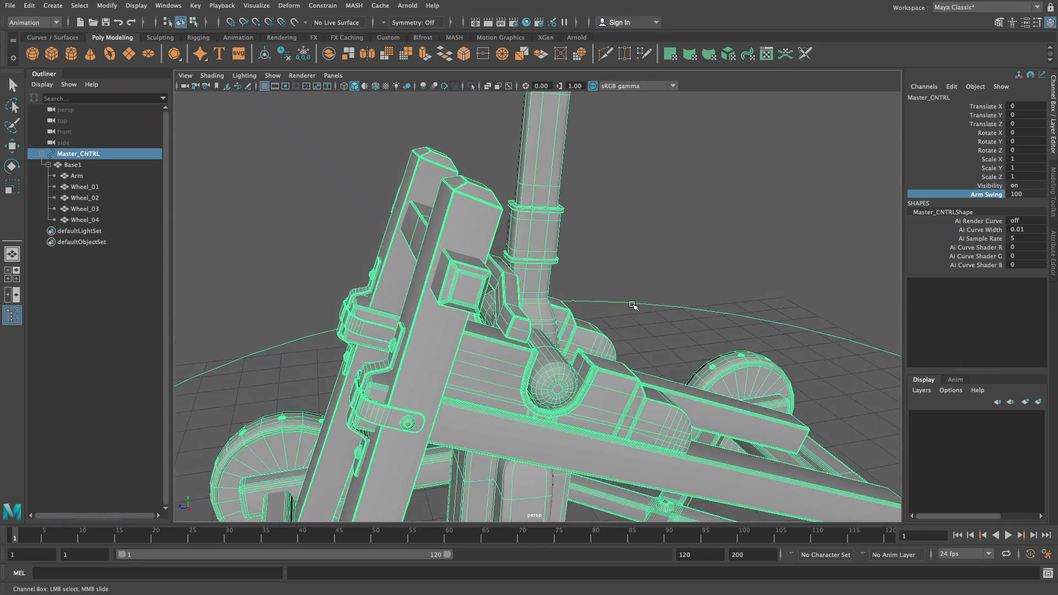
left_click_drag(630, 305, 652, 298)
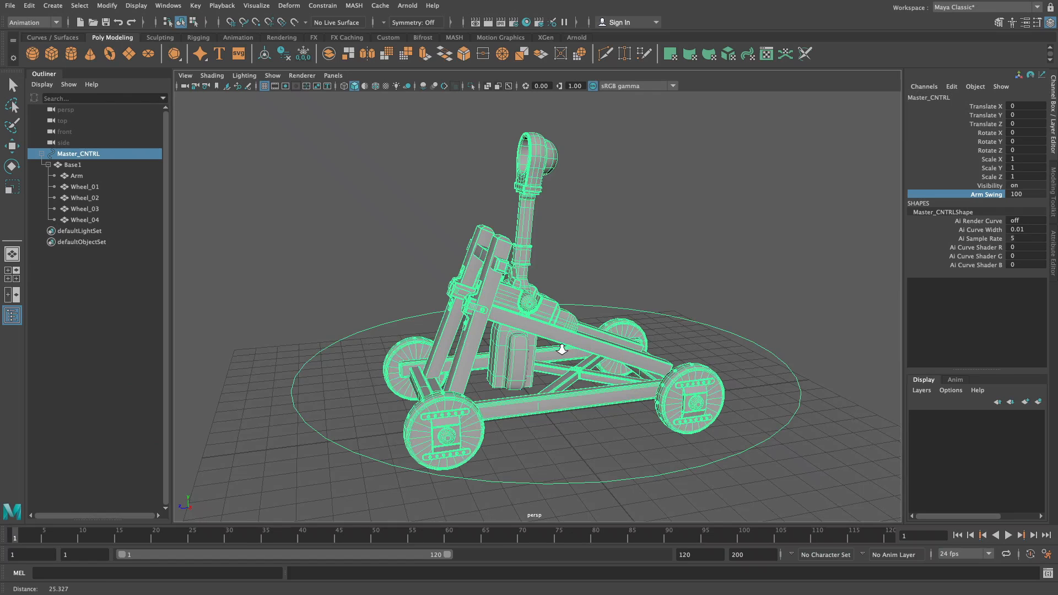
left_click_drag(560, 349, 557, 336)
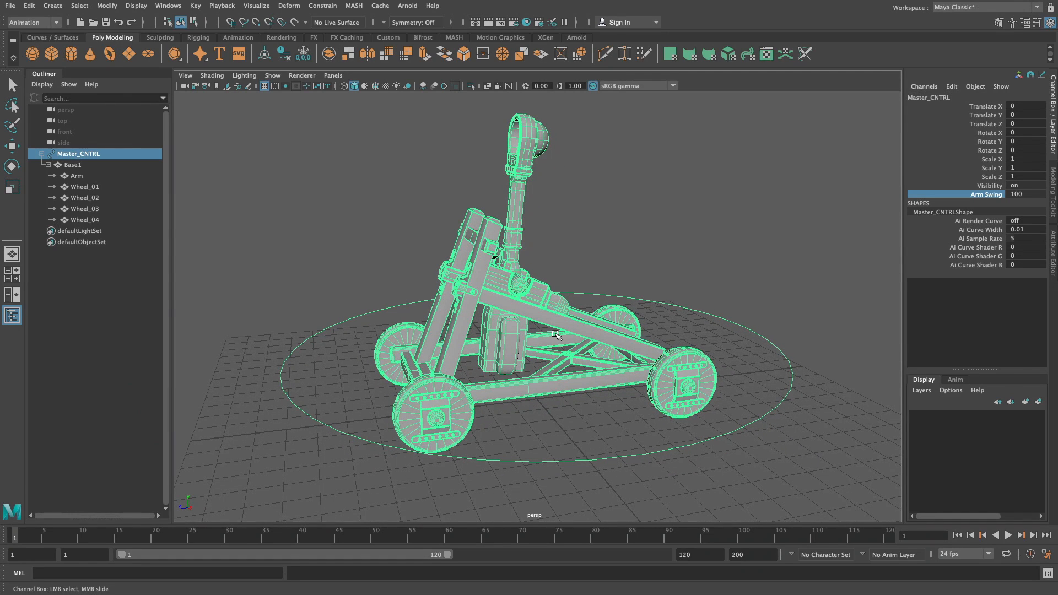